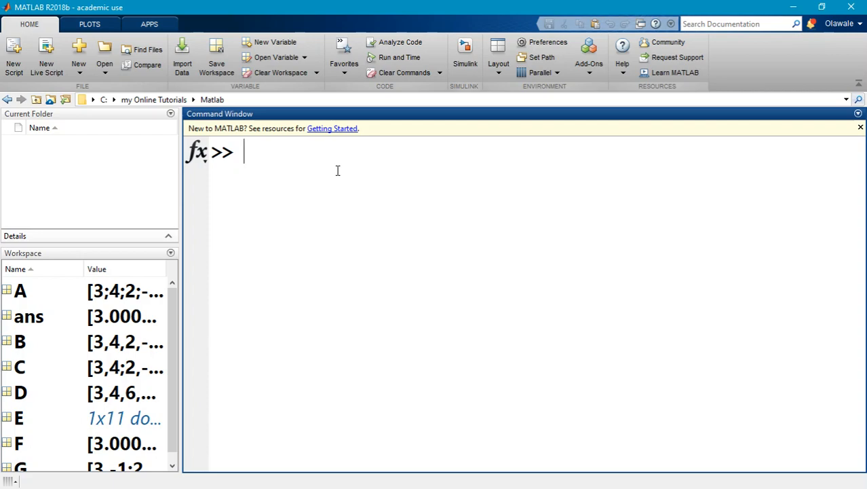
# Step: Enter A = [1 2; 1 -1]; B = [4; 2]; on one line, suppressing output with semicolons
pyautogui.write('[]')
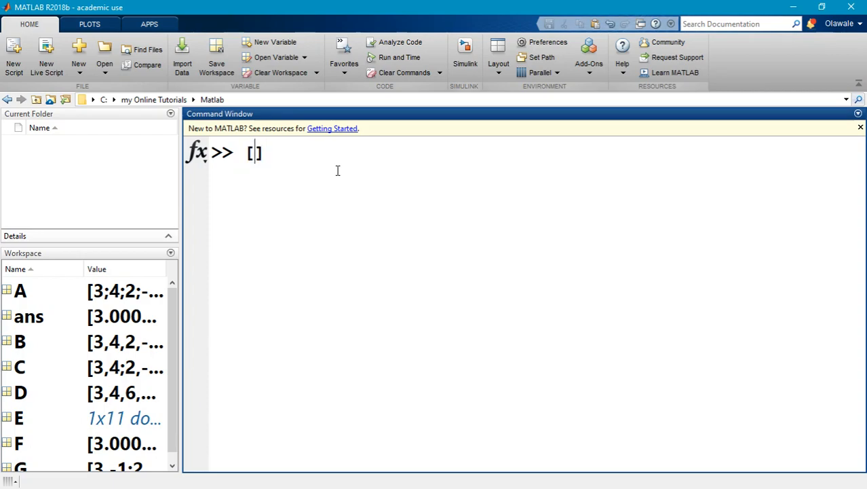
pyautogui.write('A =')
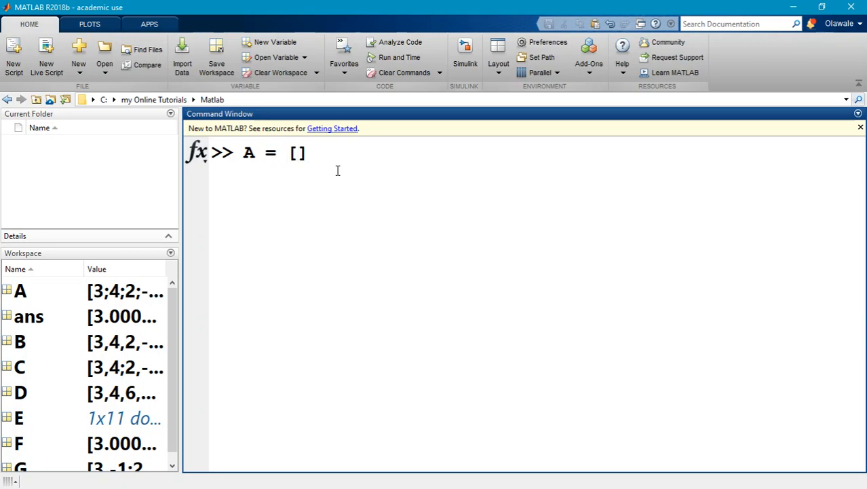
pyautogui.click(296, 152)
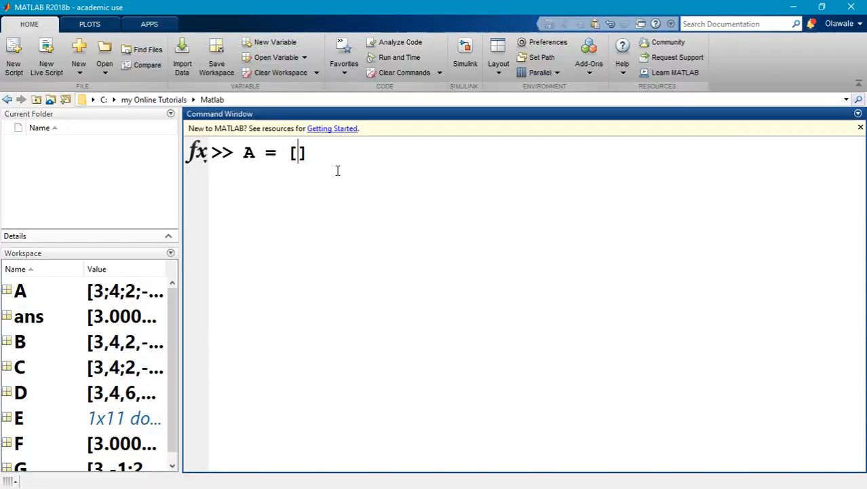
pyautogui.write('1 2 ;')
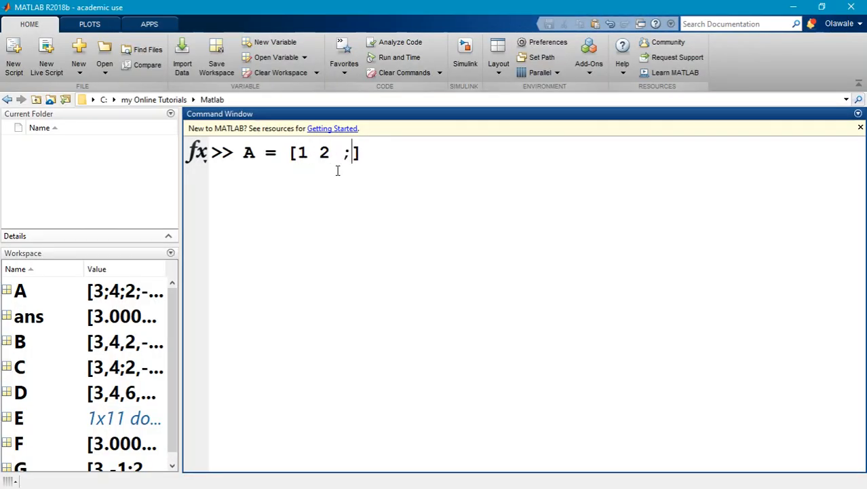
pyautogui.write('1 -1')
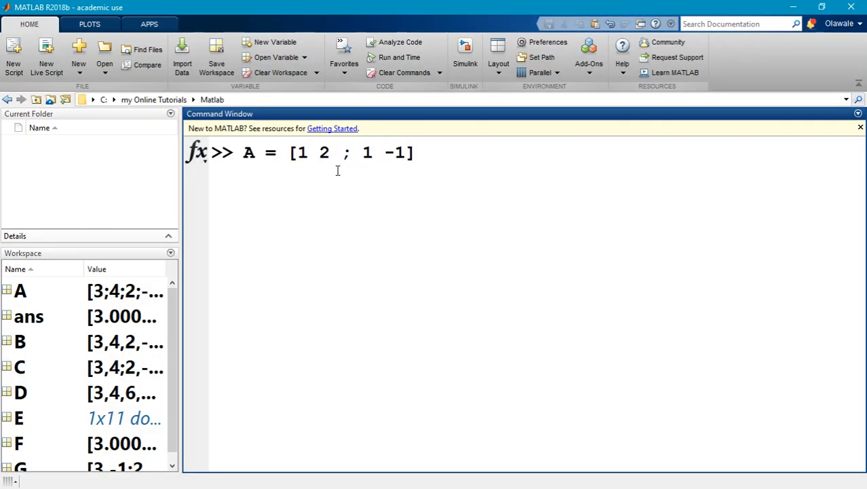
pyautogui.write(';')
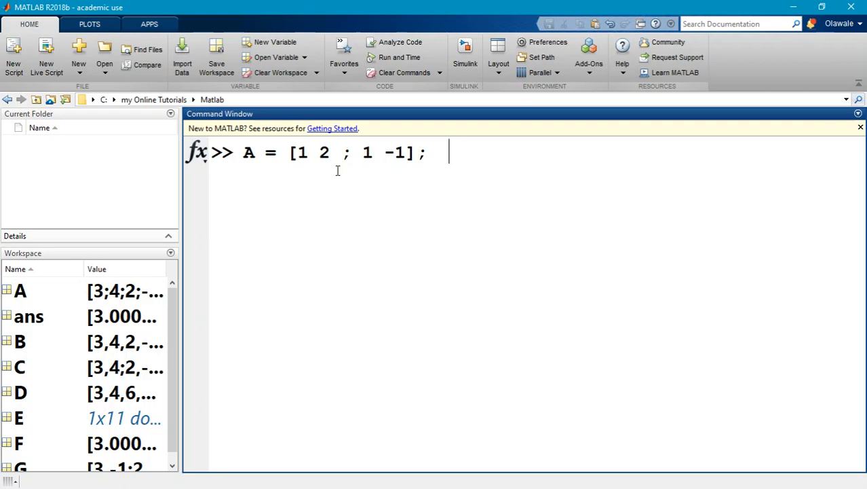
pyautogui.write('B')
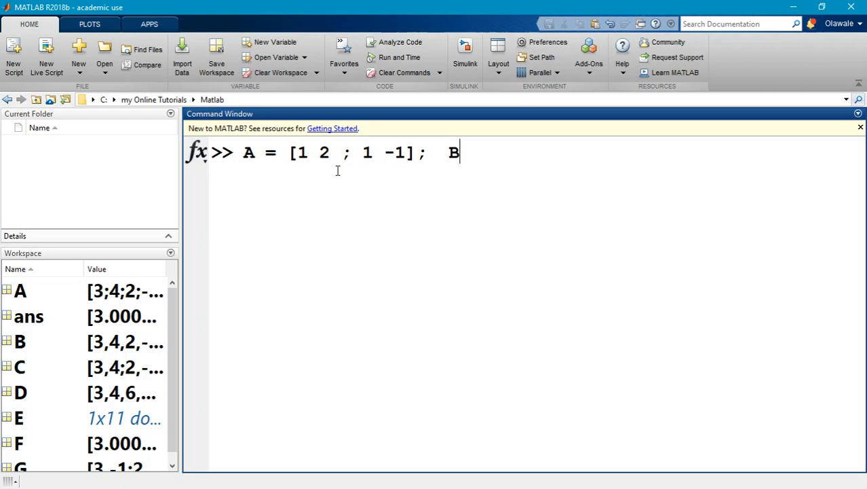
pyautogui.write('= [4;')
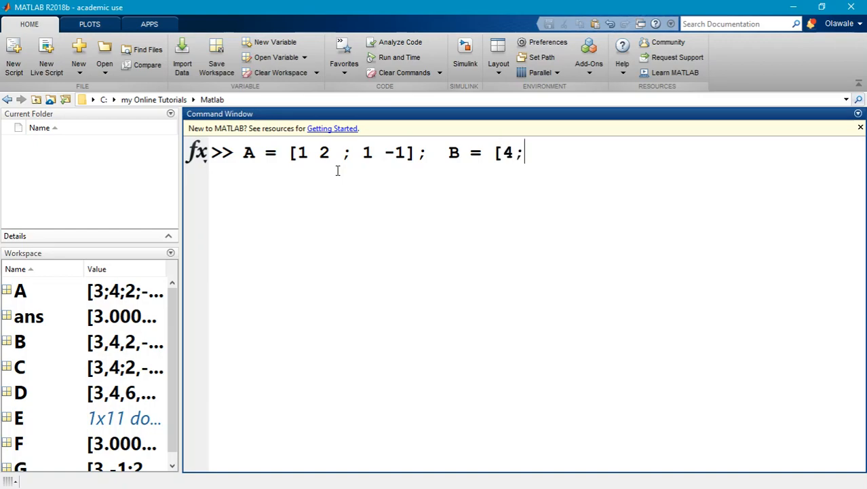
pyautogui.write('2];')
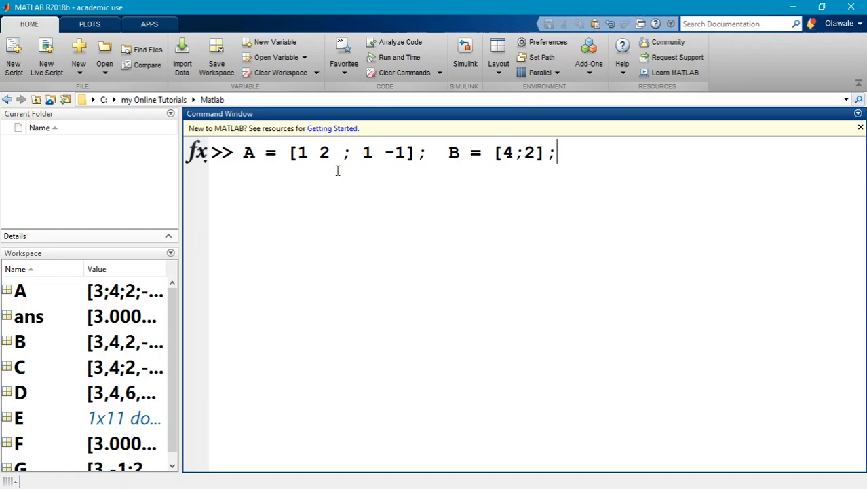
pyautogui.press('enter')
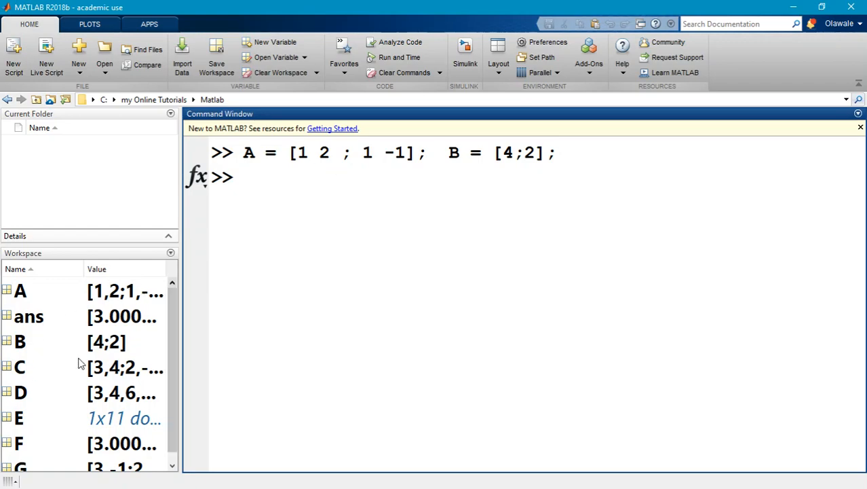
pyautogui.moveTo(511, 228)
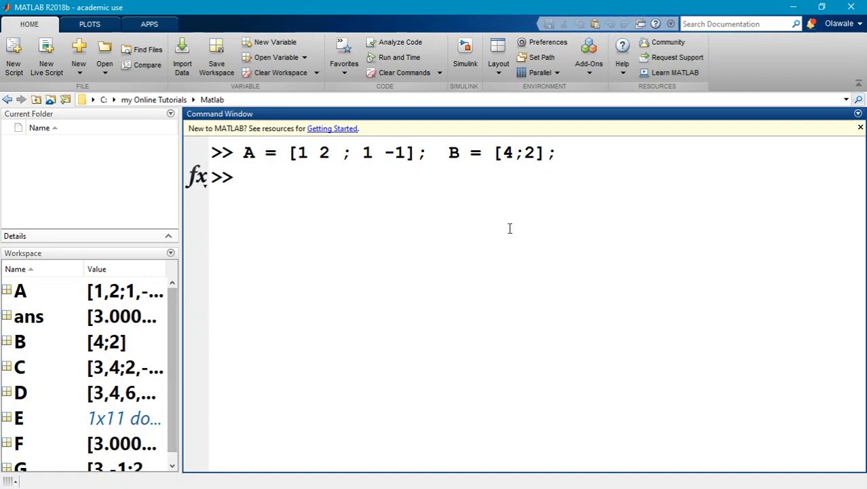
pyautogui.moveTo(482, 258)
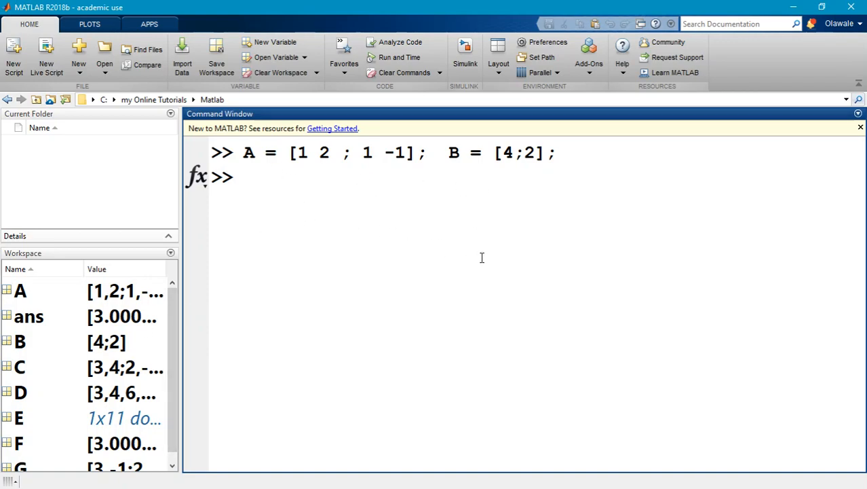
pyautogui.moveTo(350, 204)
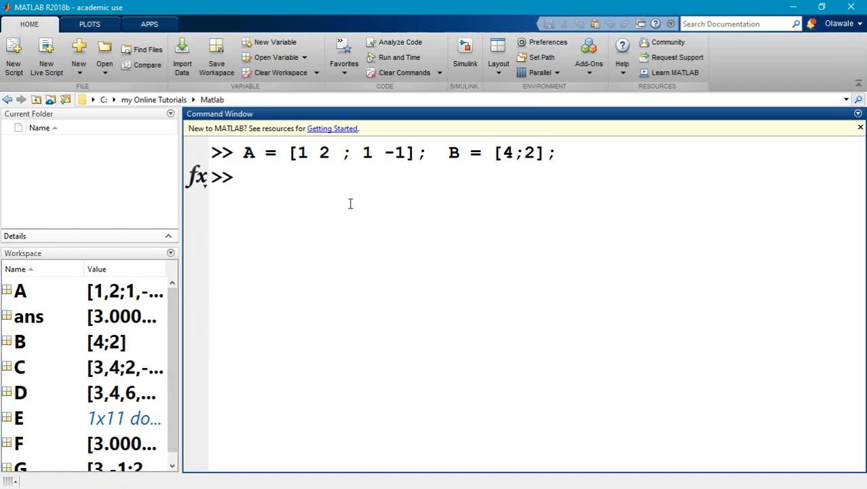
# Step: Clear the workspace, re-run the A and B line, then disp(A) and disp(B)
pyautogui.write('clear')
pyautogui.write('A = [1 2 ; 1 -1];  B = [4;2];')
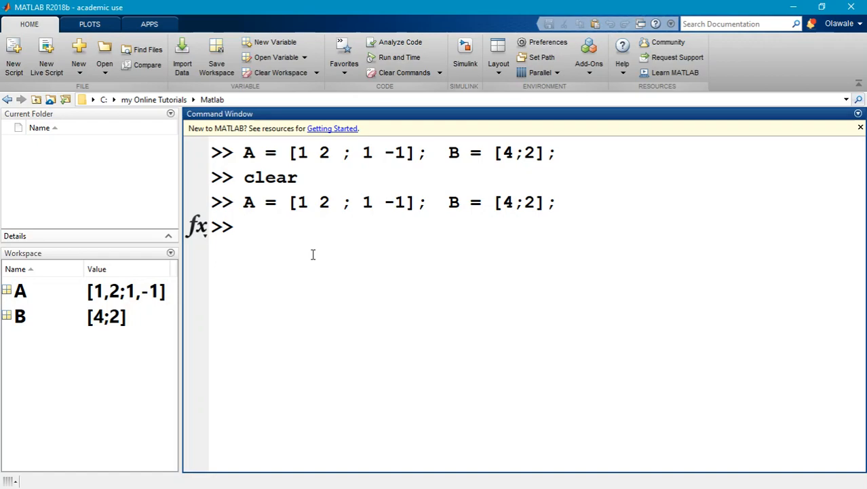
pyautogui.write('disp(A')
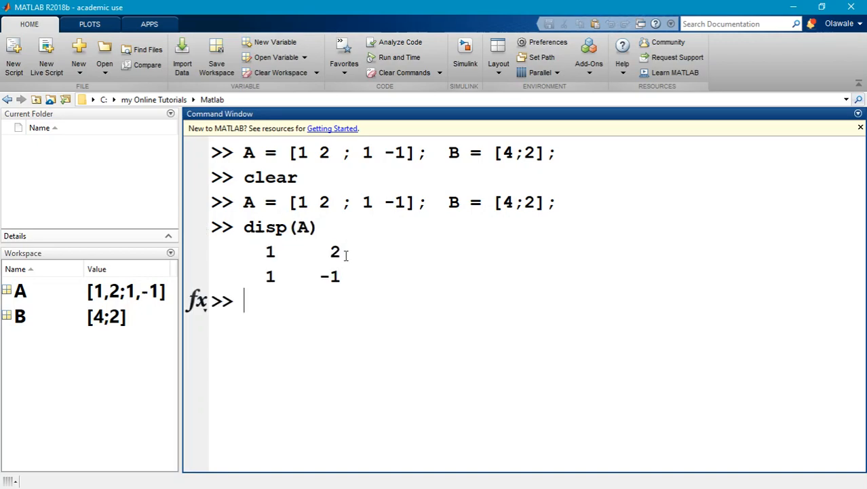
pyautogui.write('disp(B)')
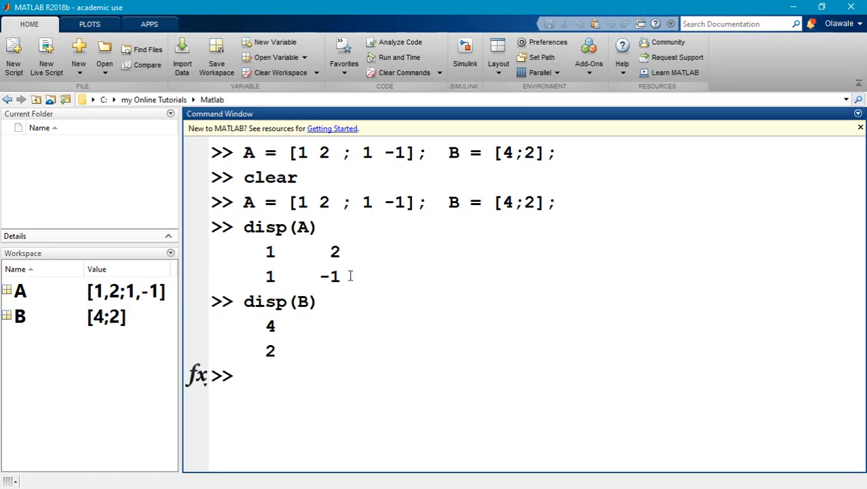
pyautogui.moveTo(328, 269)
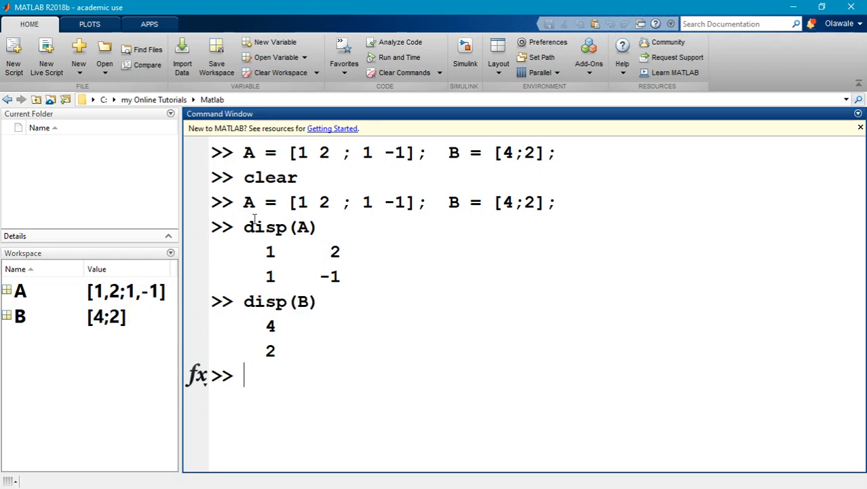
pyautogui.moveTo(532, 391)
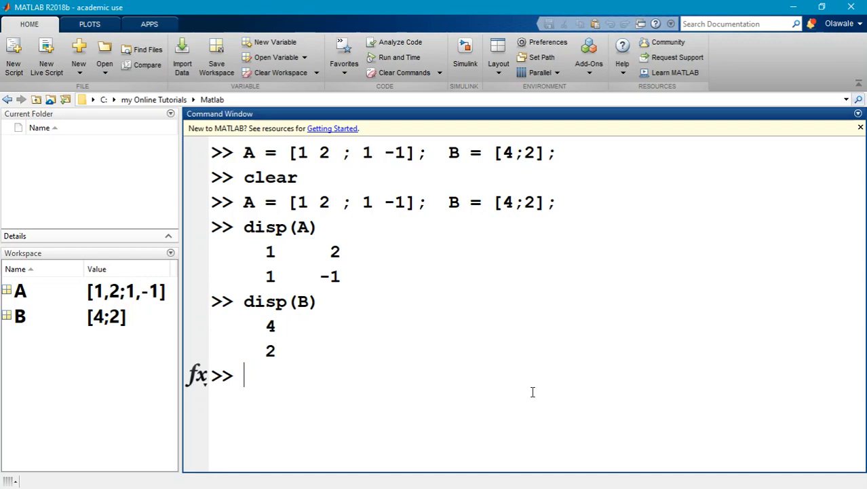
# Step: Write det(modA)/det(A) at the prompt and select the expression without running it
pyautogui.write('de')
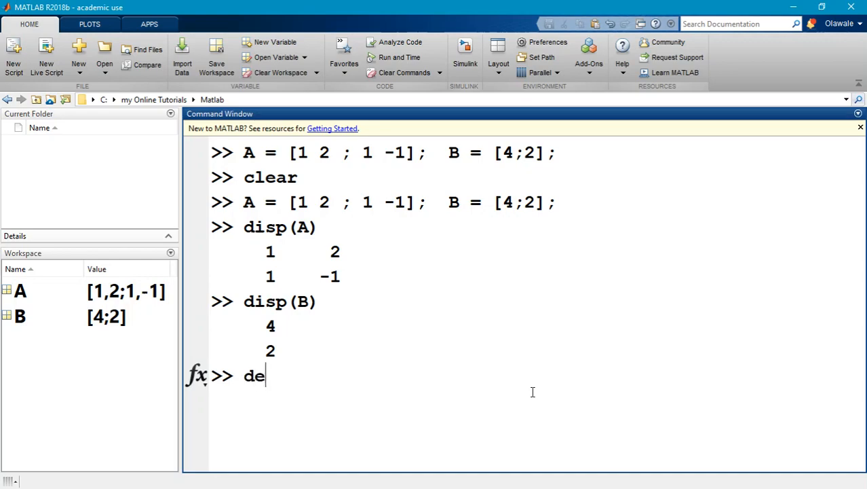
pyautogui.write('t(mod')
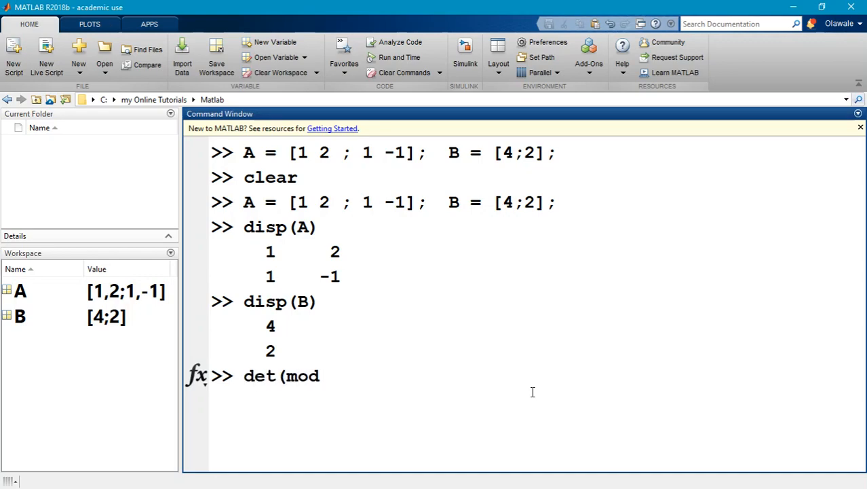
pyautogui.write('A')
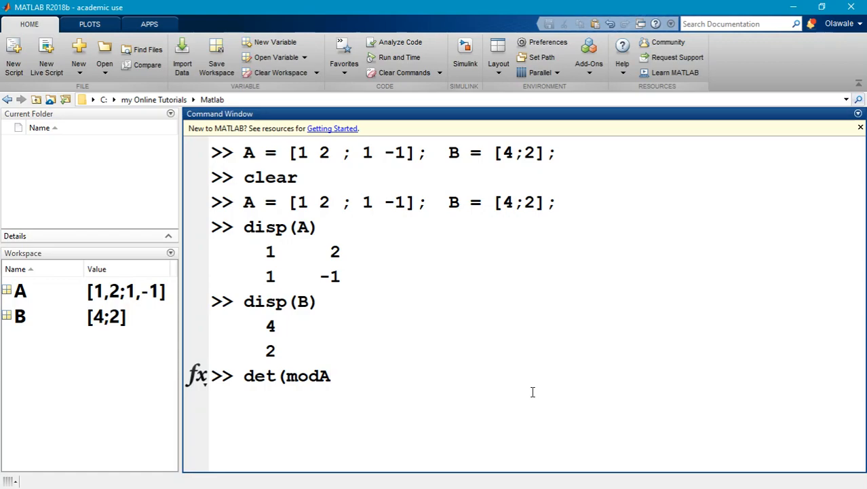
pyautogui.write(')/det(A')
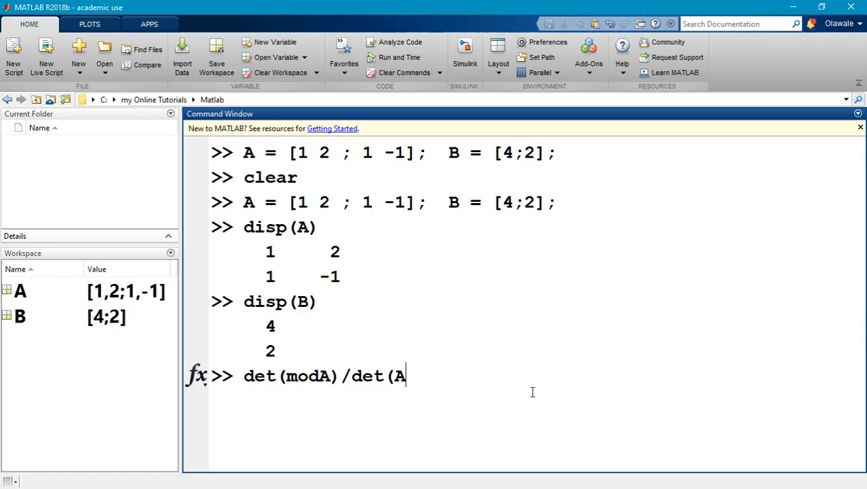
pyautogui.write(')')
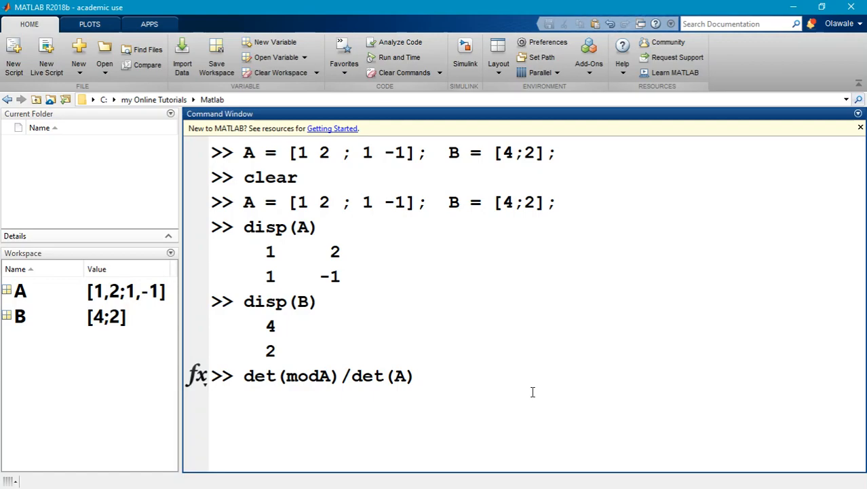
pyautogui.doubleClick(307, 374)
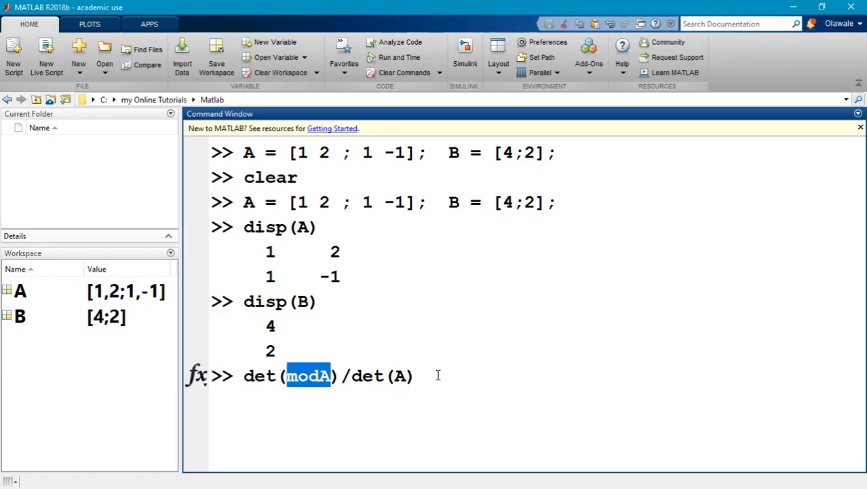
pyautogui.click(266, 375)
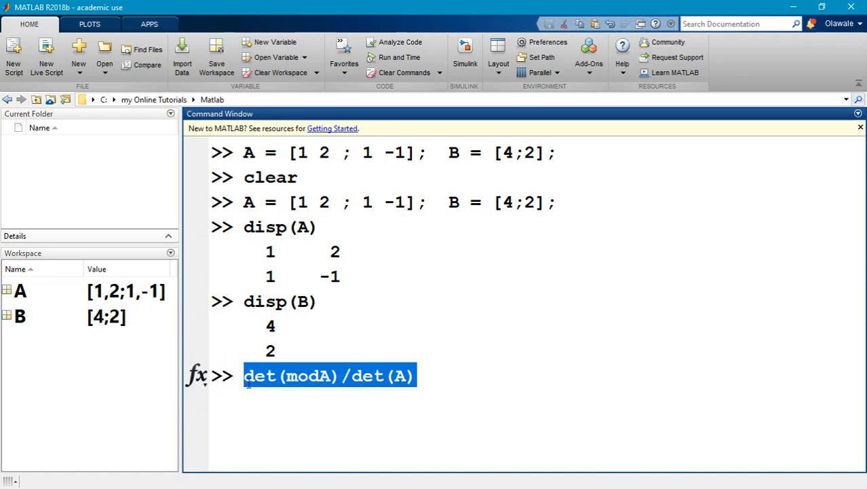
# Step: Run modA = A to copy matrix [1 2; 1 -1] into new variable modA
pyautogui.write('modA =')
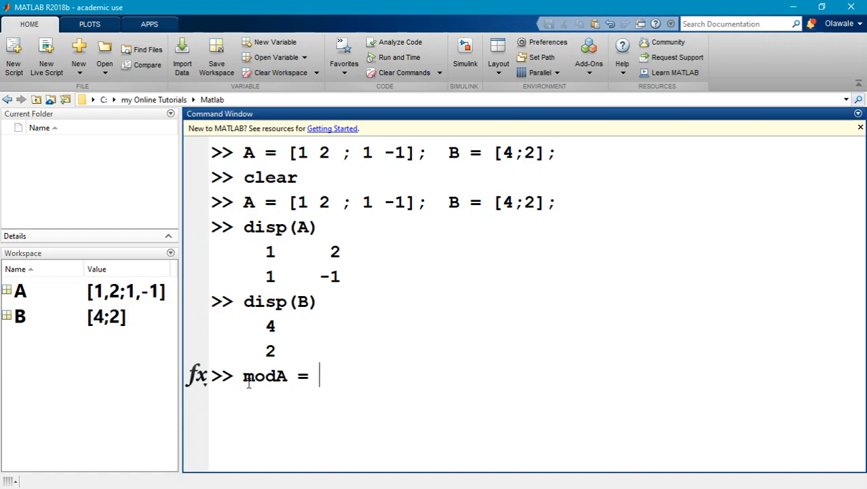
pyautogui.write('A')
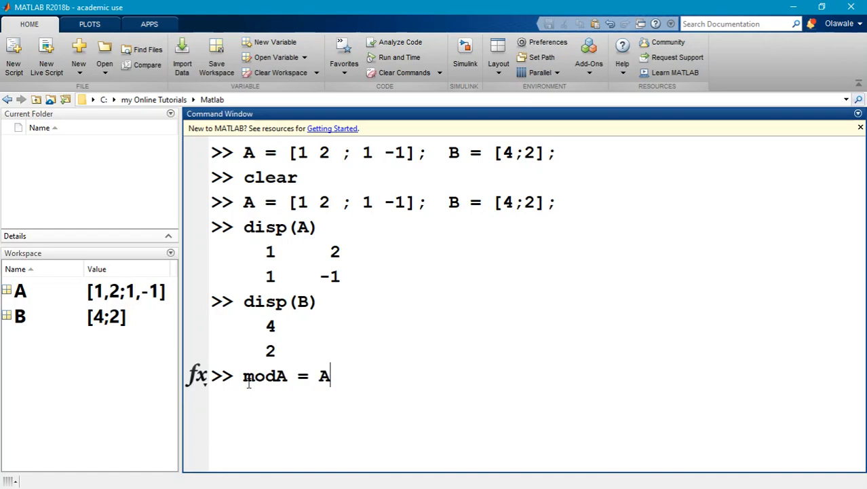
pyautogui.press('enter')
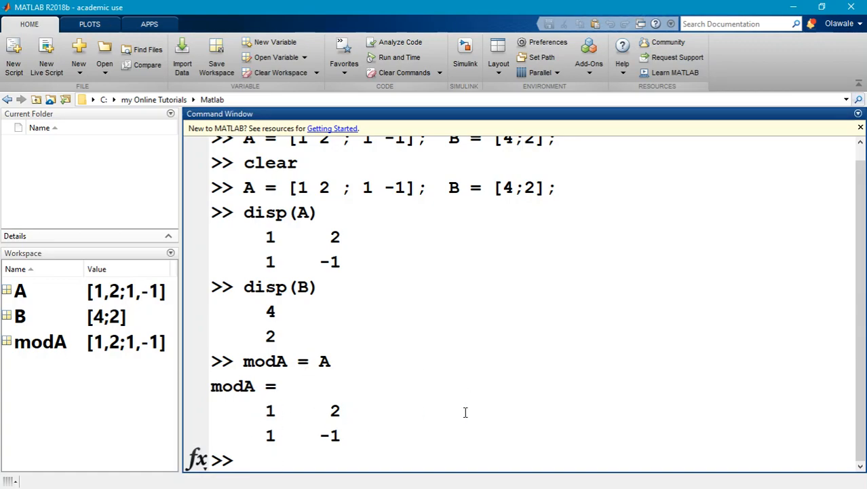
# Step: Run modA(:,1) = B so modA becomes [4 2; 2 -1], then start the x1 line
pyautogui.write('modA')
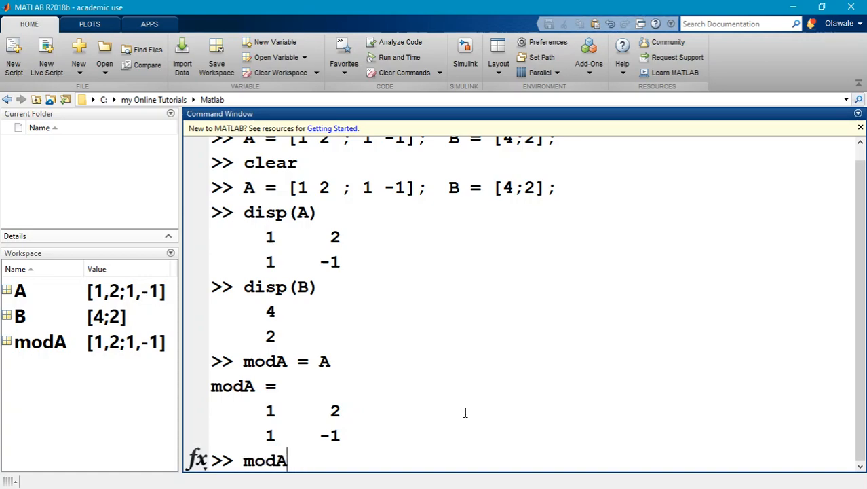
pyautogui.write('(')
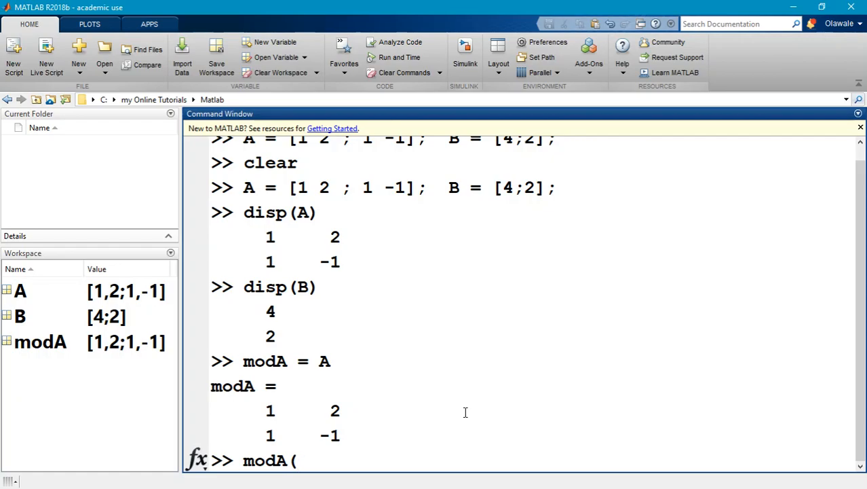
pyautogui.write(':,1')
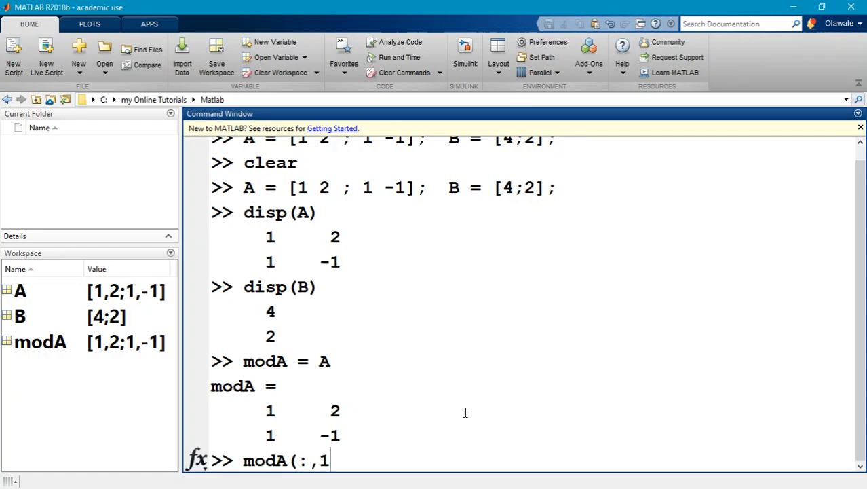
pyautogui.write(') = B')
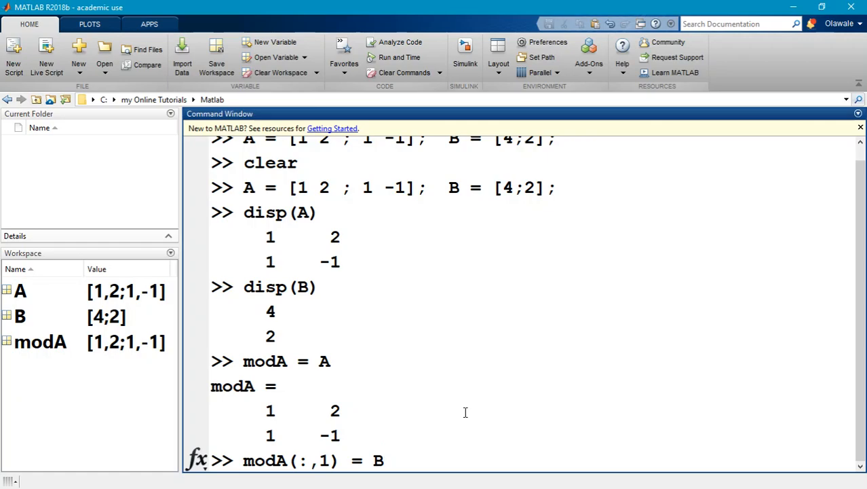
pyautogui.moveTo(383, 461)
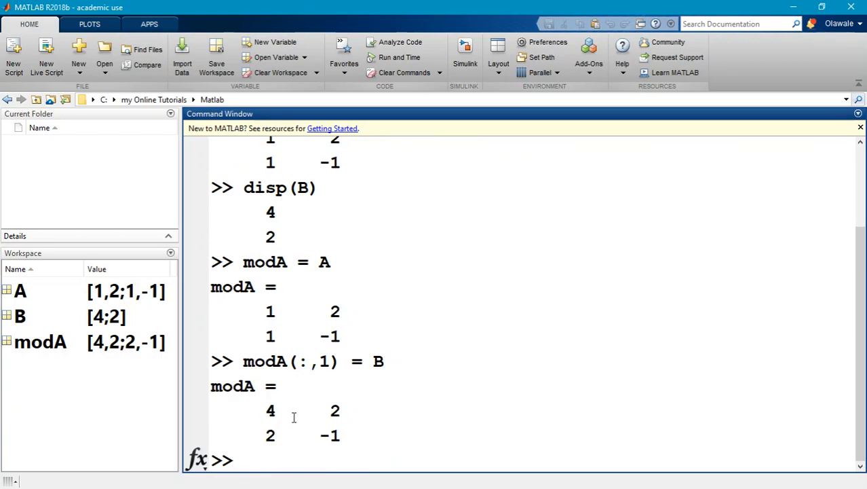
pyautogui.moveTo(276, 421)
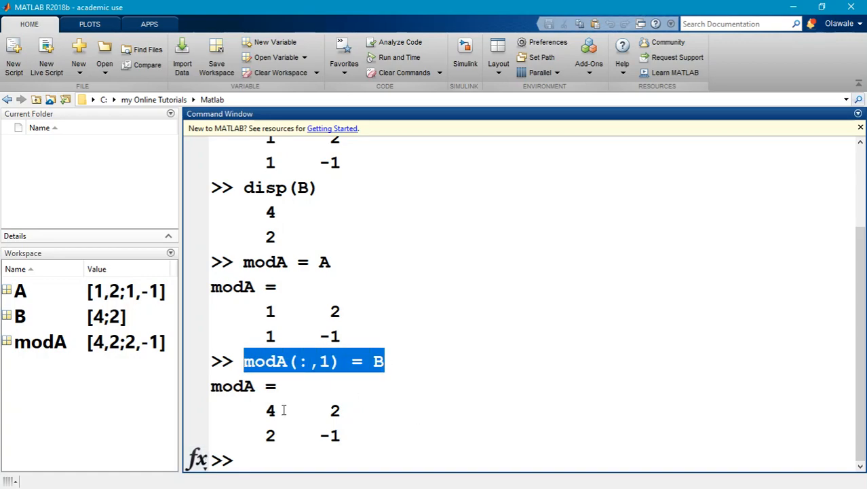
pyautogui.write('x')
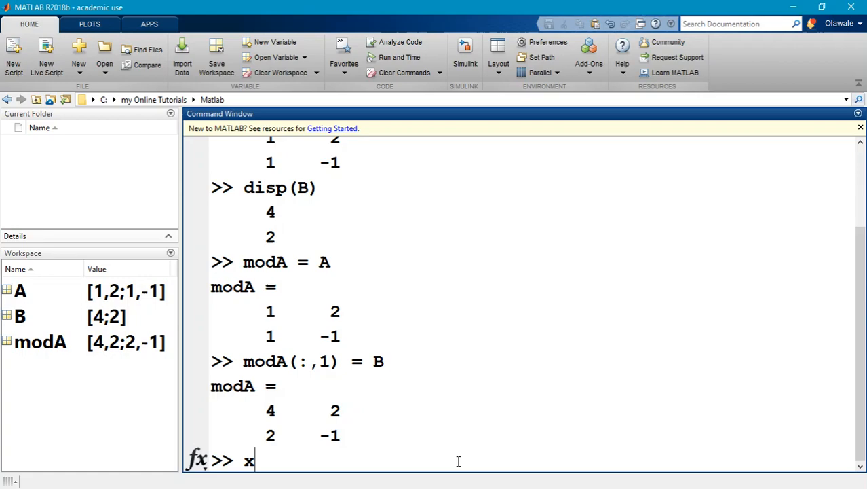
# Step: Run x1 = det(modA)/det(A), giving x1 = 2.6667
pyautogui.write('1 = mod')
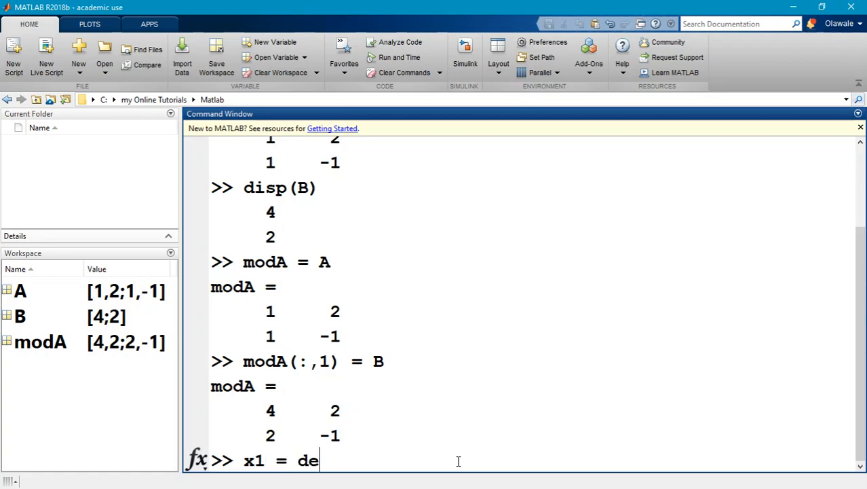
pyautogui.write('t(modA')
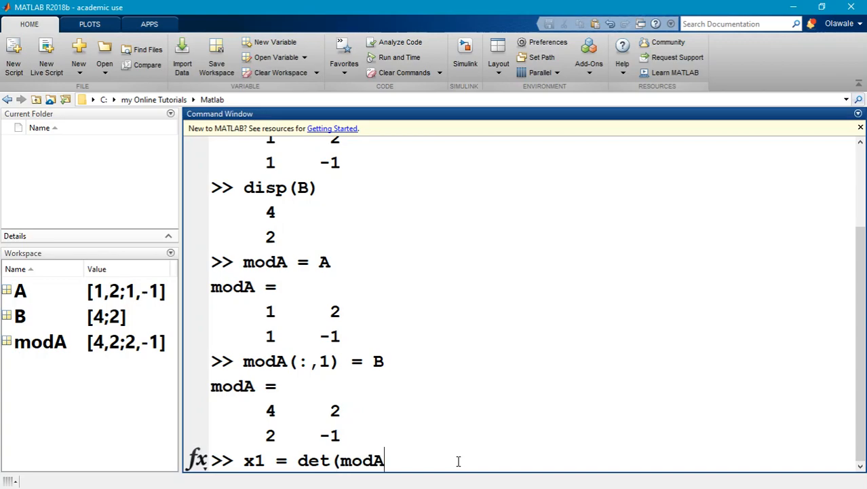
pyautogui.write(')/det')
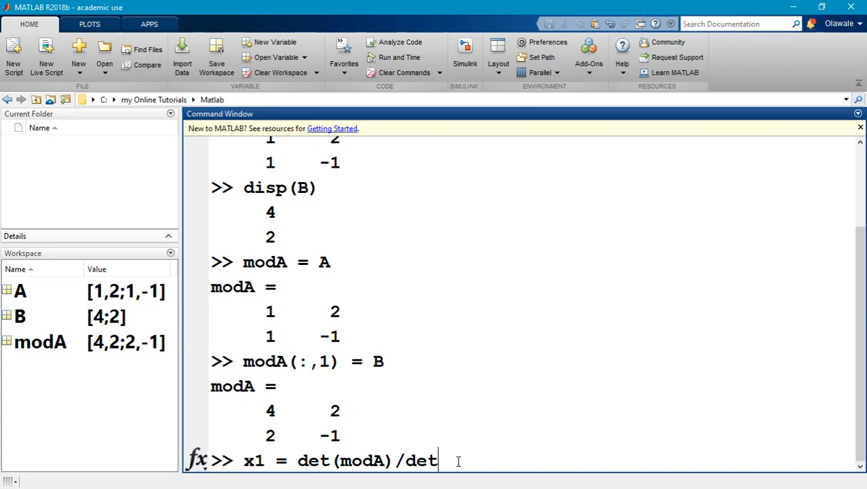
pyautogui.write('(A)')
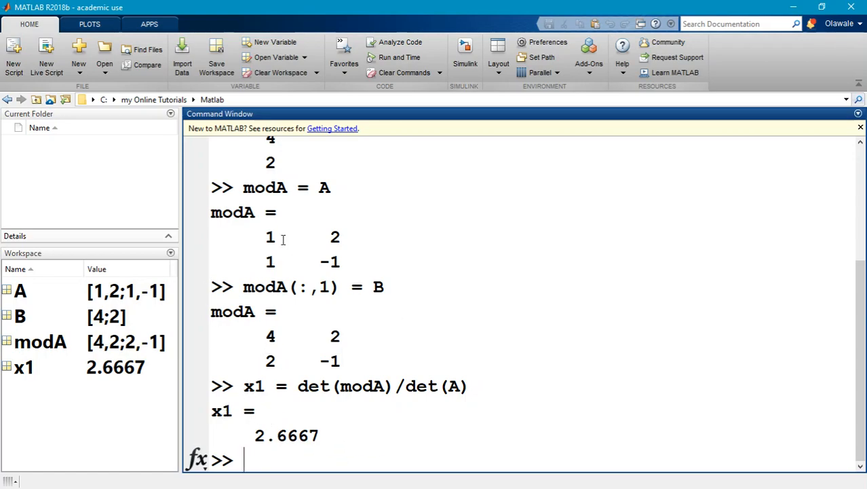
pyautogui.moveTo(329, 250)
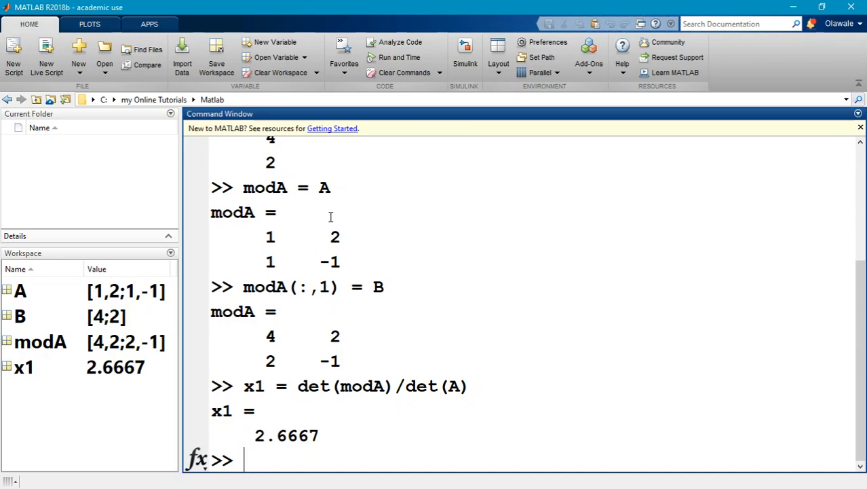
pyautogui.moveTo(497, 418)
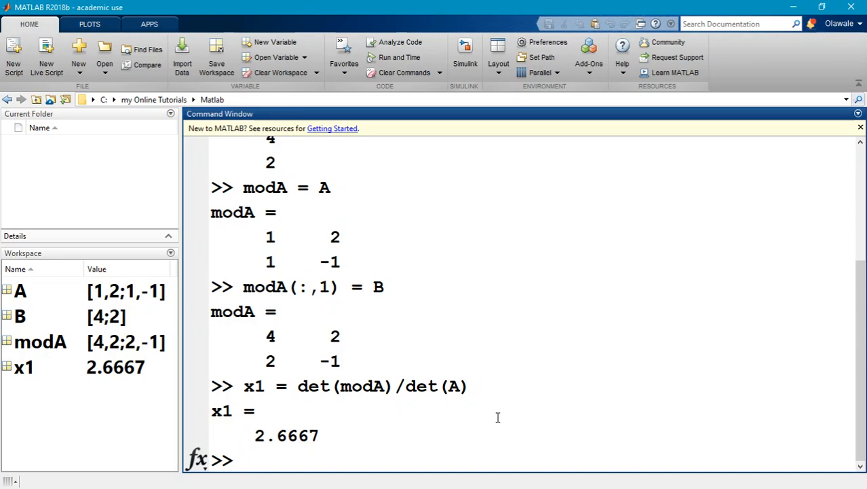
# Step: Reset modA = A and run modA(:,2) = B to put B in the second column
pyautogui.write('modA = A')
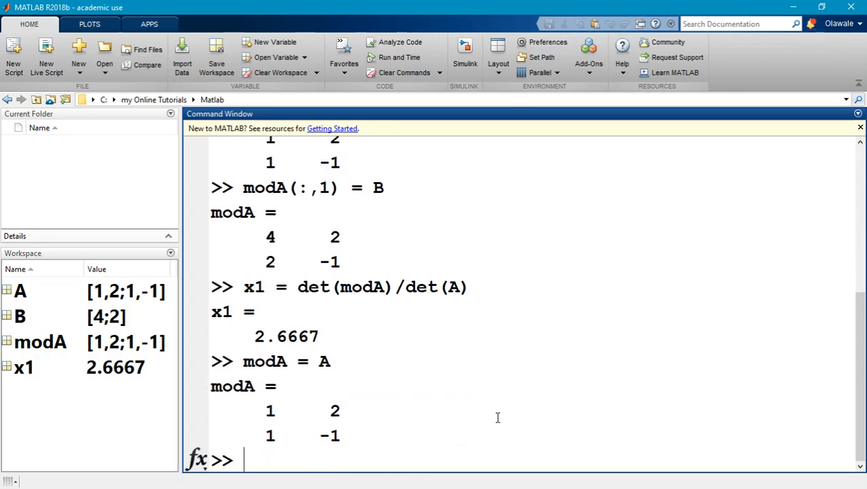
pyautogui.write('modA(:')
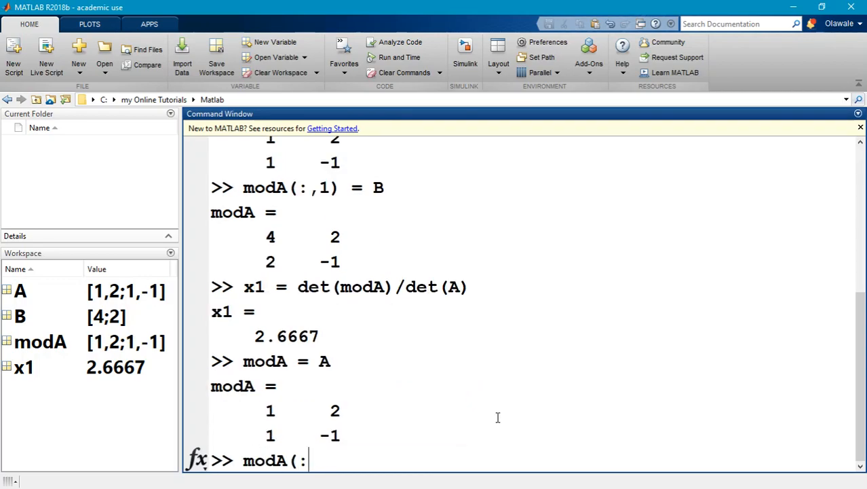
pyautogui.write(',2) =')
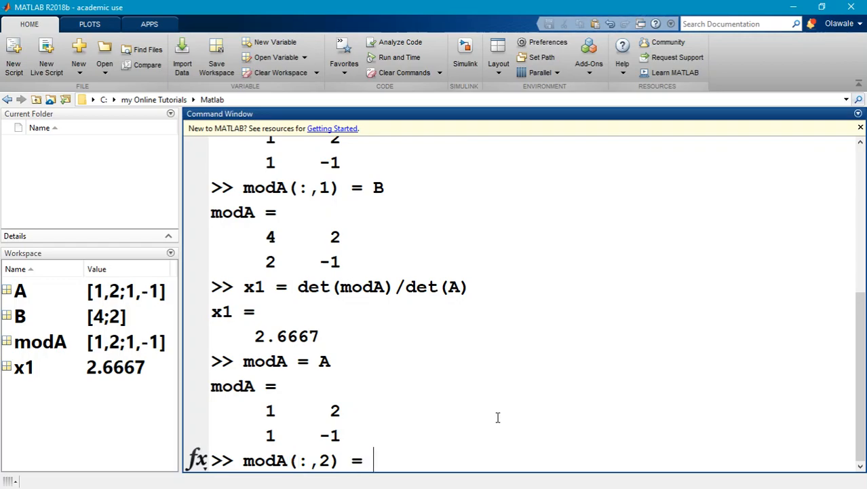
pyautogui.press('enter')
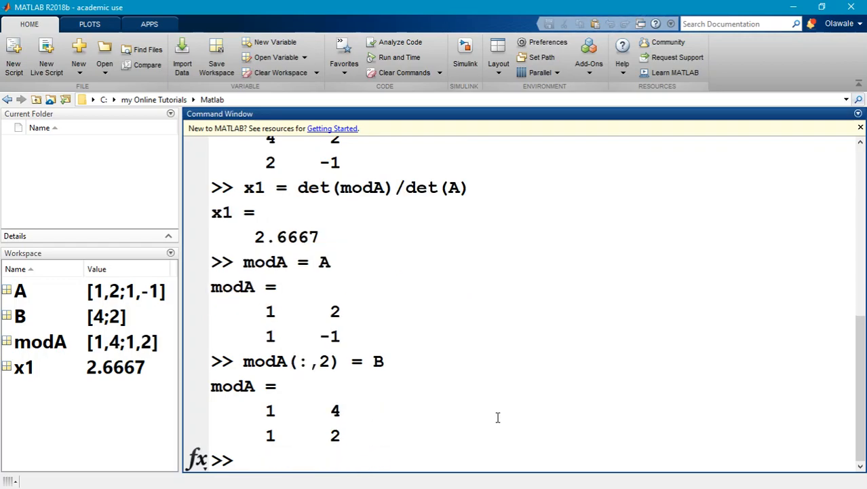
# Step: Run x2 = det(modA)/det(A), giving x2 = 0.6667
pyautogui.write('x2')
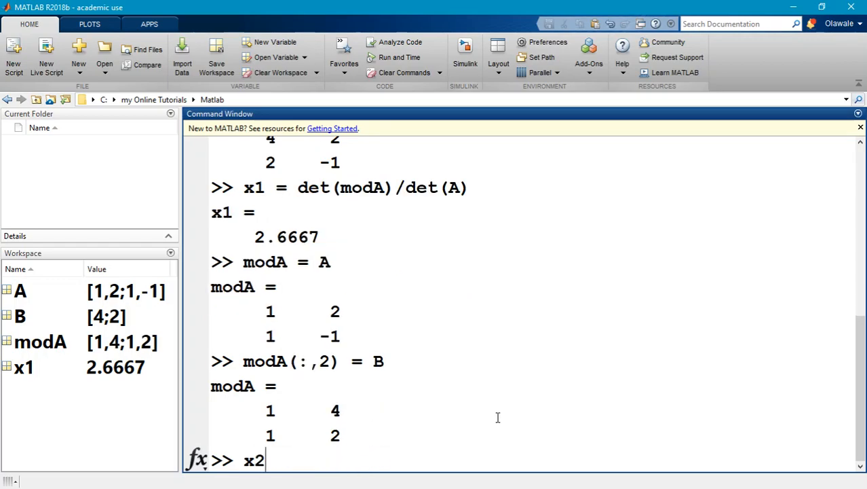
pyautogui.write('=')
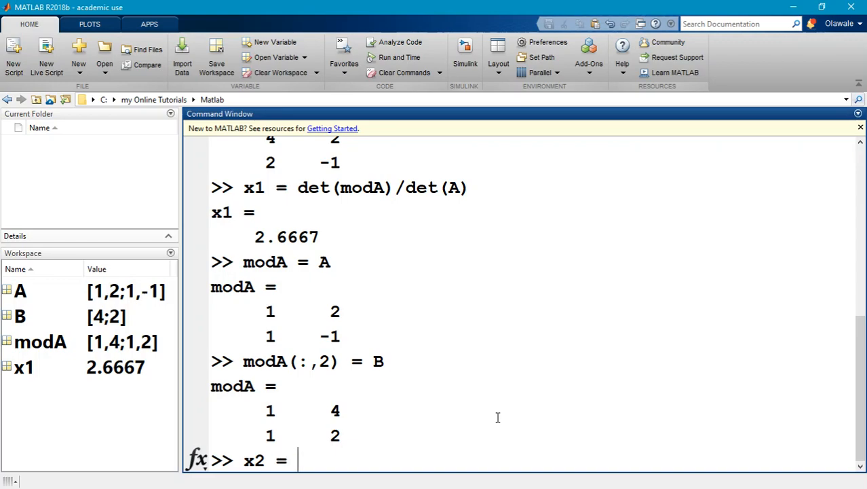
pyautogui.write('det(mod')
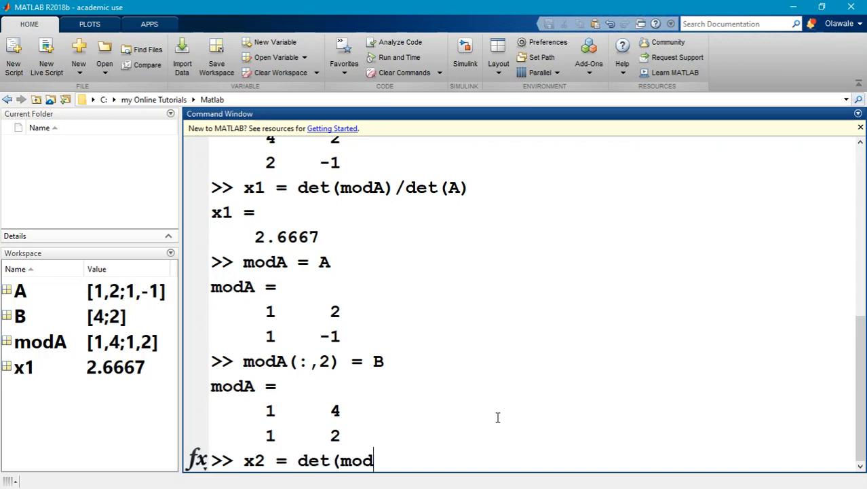
pyautogui.write('A) /')
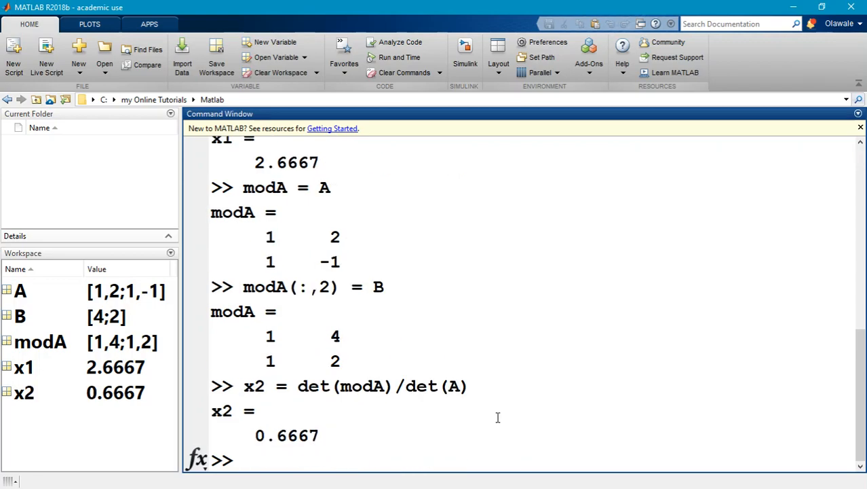
# Step: Run disp([x1 x2]) to show both solutions as one row, 2.6667 0.6667
pyautogui.write('di')
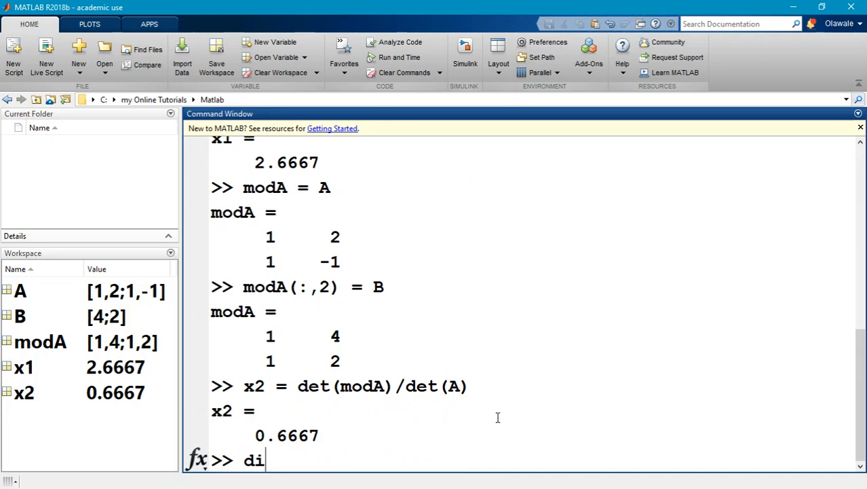
pyautogui.write('sp')
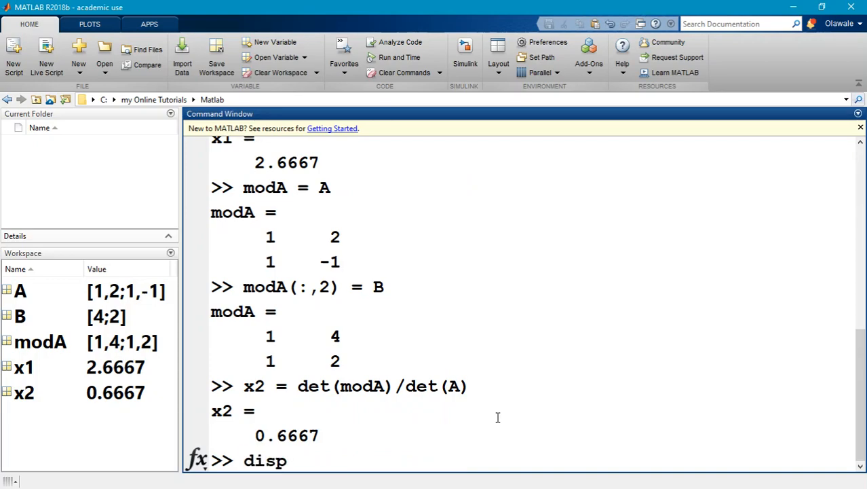
pyautogui.write('([')
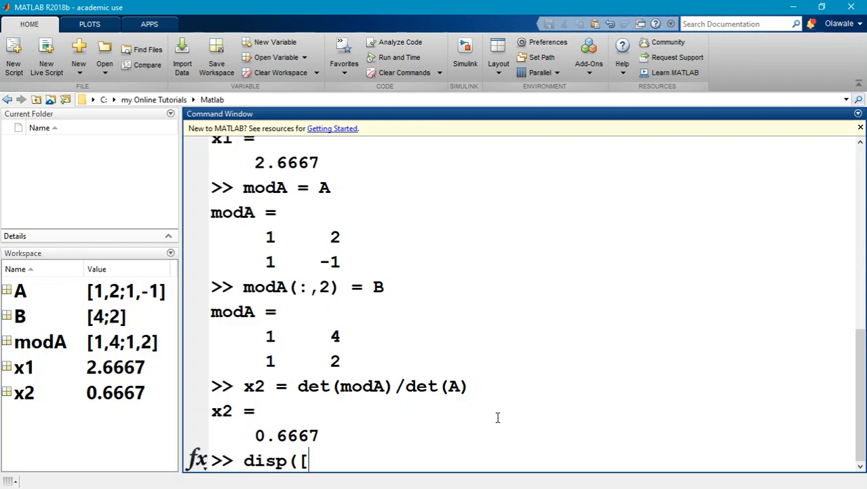
pyautogui.write('x1')
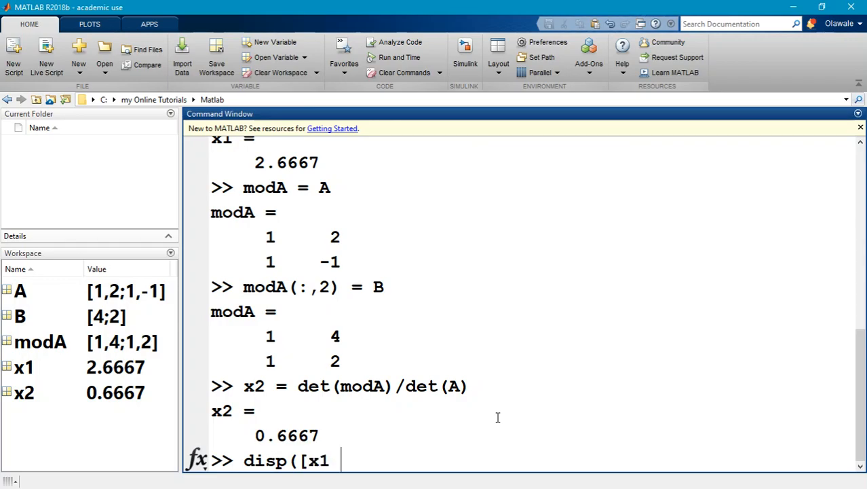
pyautogui.write('x2])')
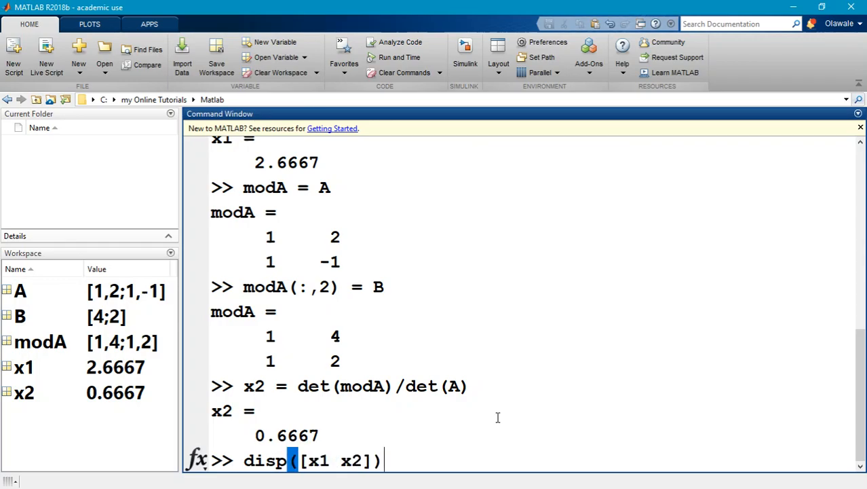
pyautogui.press('enter')
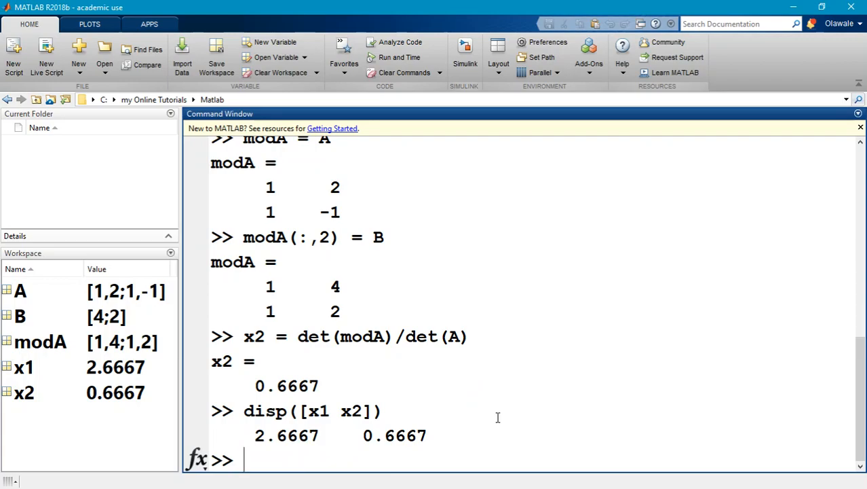
pyautogui.moveTo(342, 467)
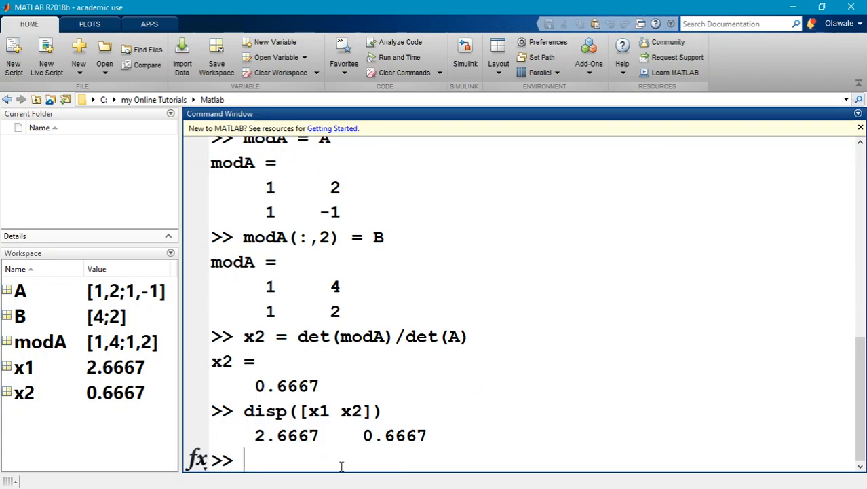
pyautogui.moveTo(467, 456)
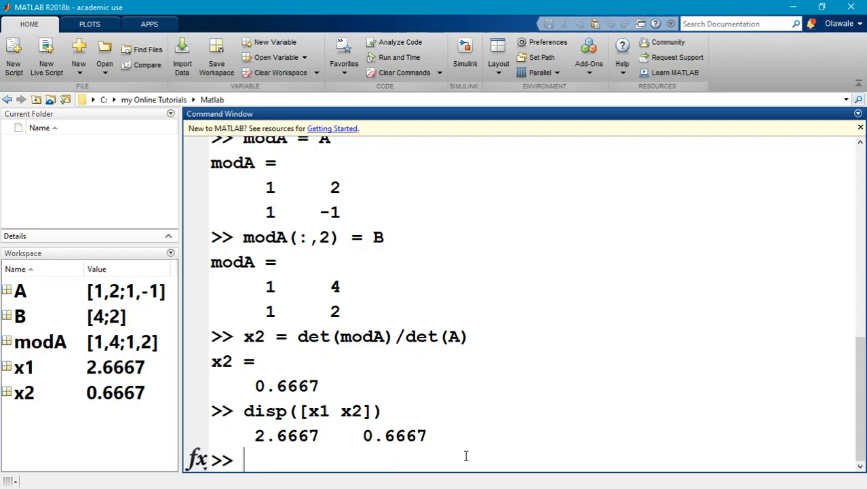
# Step: Run disp('The solution to the system is') then recall disp([x1 x2]) to print the values beneath it
pyautogui.write('disp')
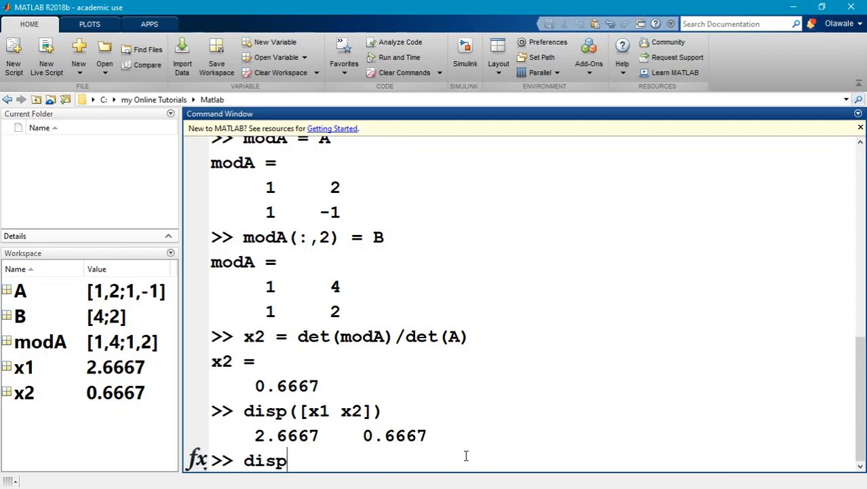
pyautogui.write("('")
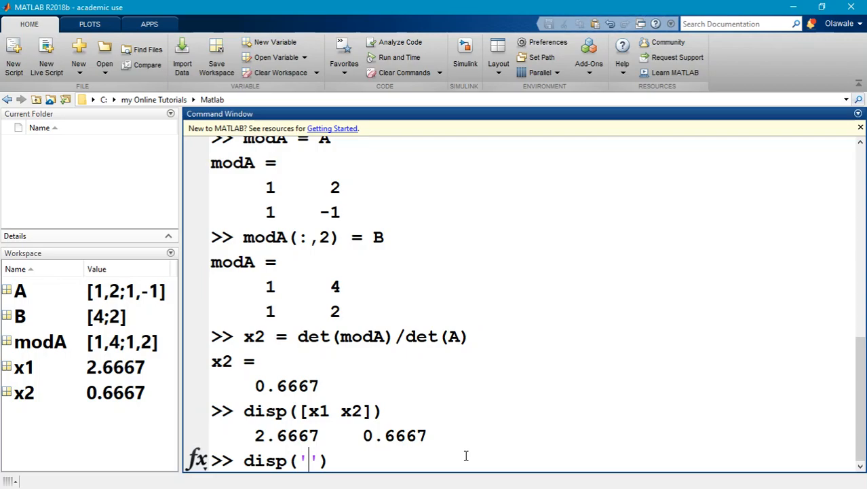
pyautogui.write('The solution')
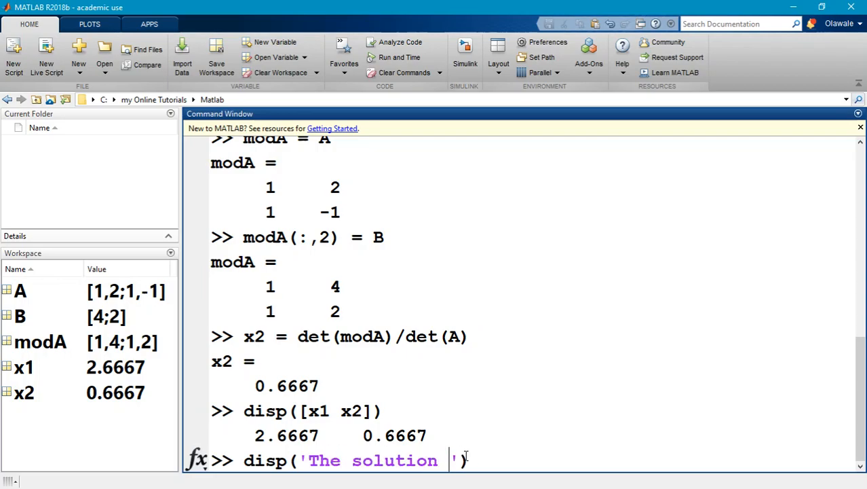
pyautogui.write('to the system is')
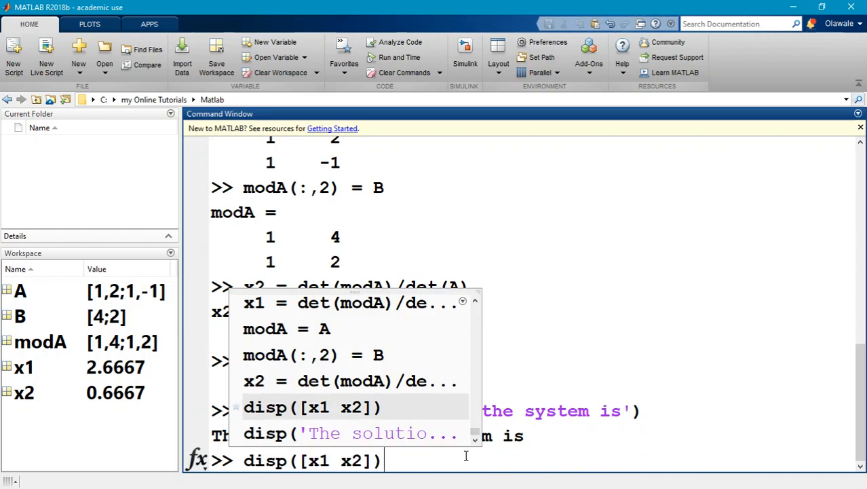
pyautogui.press('enter')
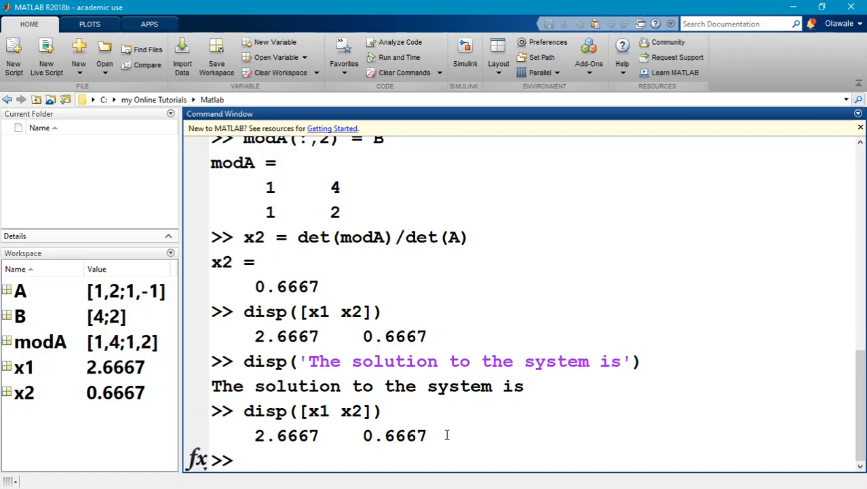
# Step: Run inv(A)*B, returning ans = 2.6667; 0.6667 to confirm the Cramer's-rule solution
pyautogui.write('A)')
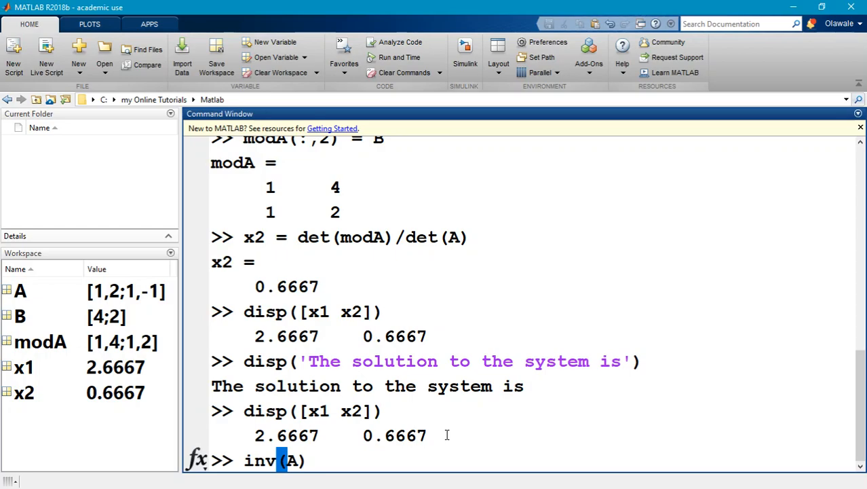
pyautogui.write('*B')
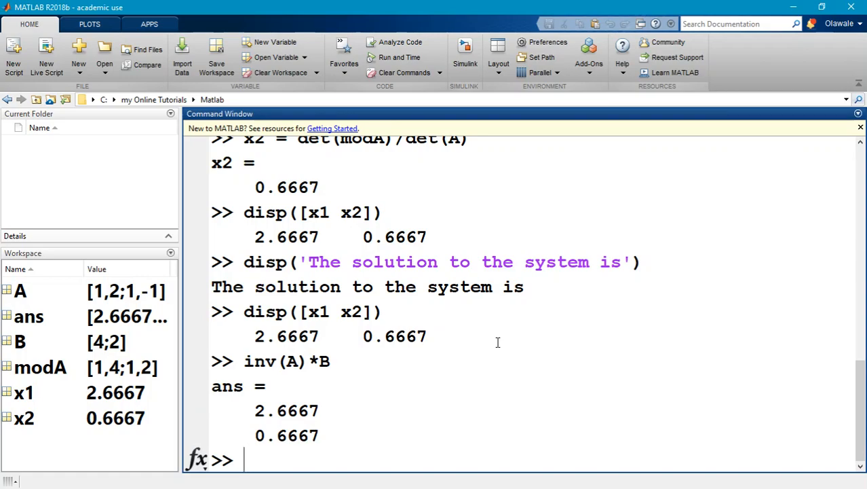
# Step: Compute A\B in the Command Window, returning 2.6667 and 0.6667, and highlight the expression
pyautogui.write('A')
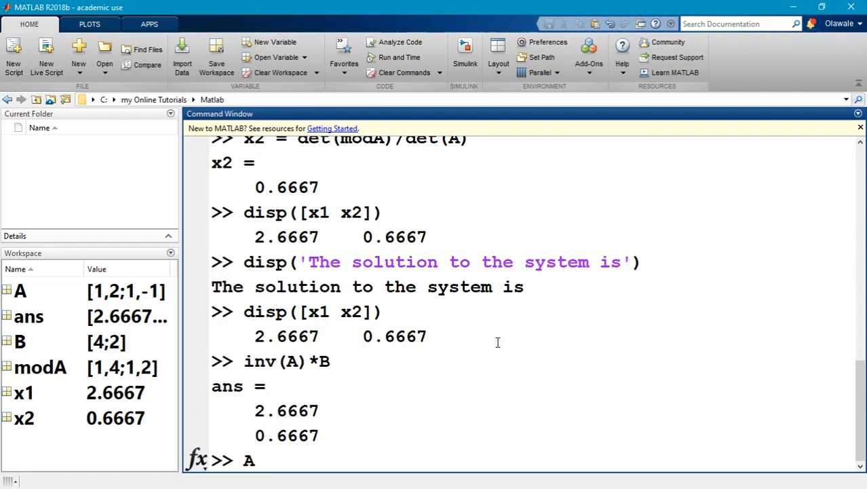
pyautogui.write('\\B')
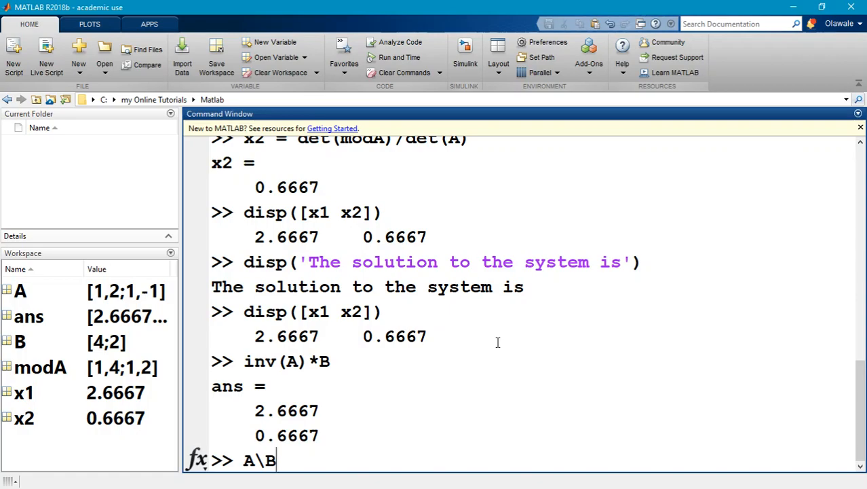
pyautogui.press('enter')
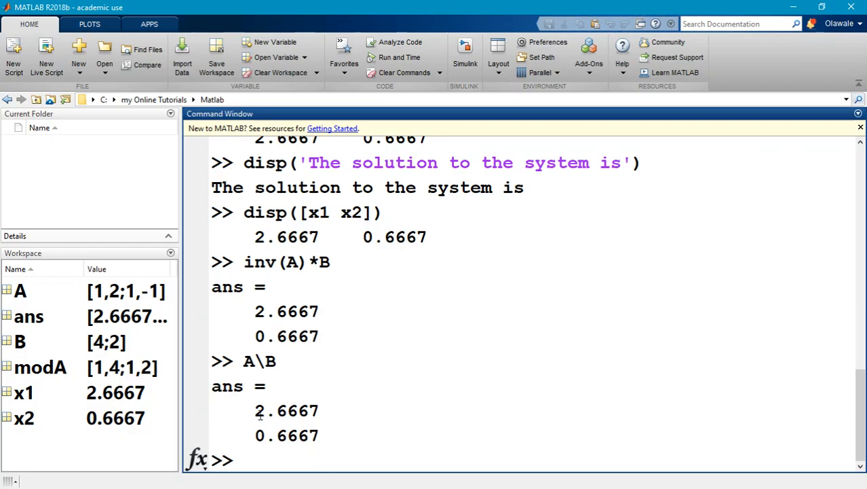
pyautogui.moveTo(288, 393)
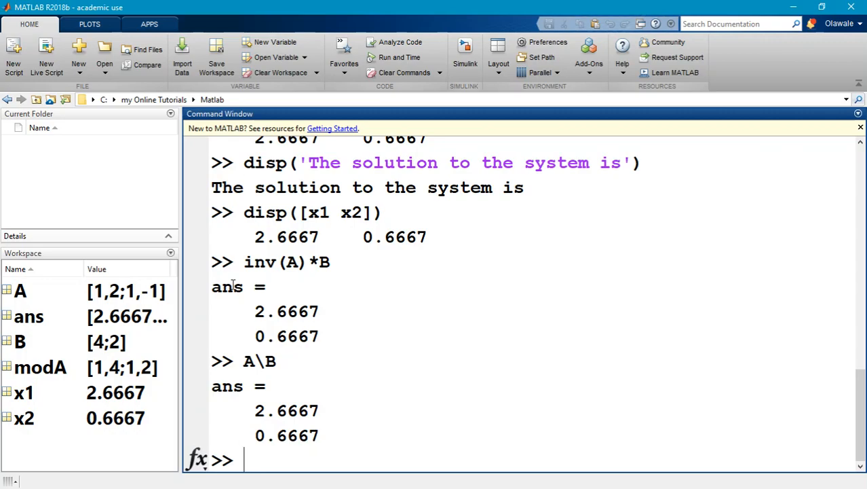
pyautogui.moveTo(287, 353)
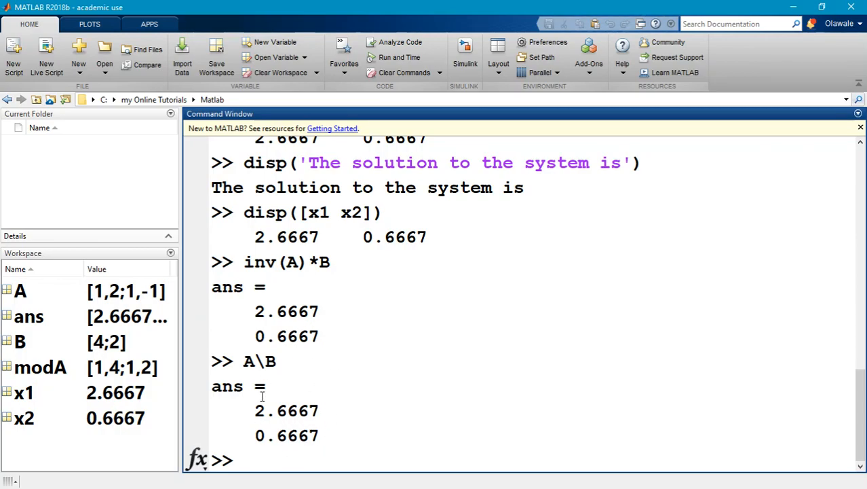
pyautogui.doubleClick(260, 362)
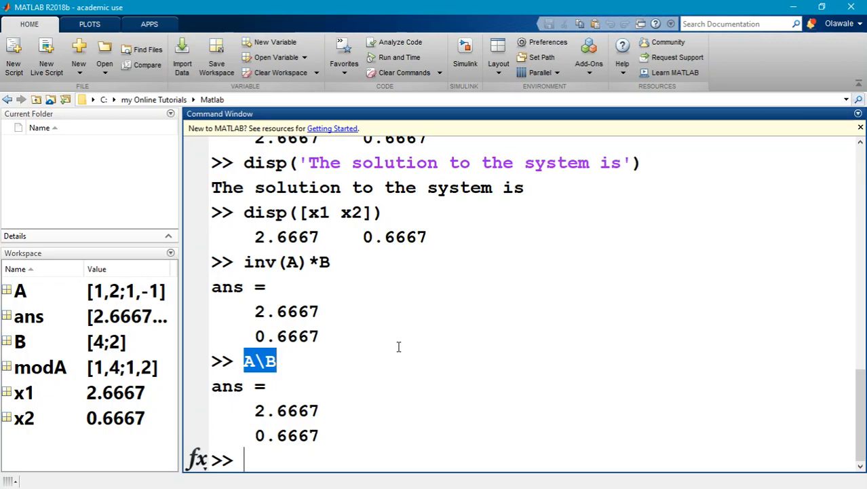
pyautogui.moveTo(406, 342)
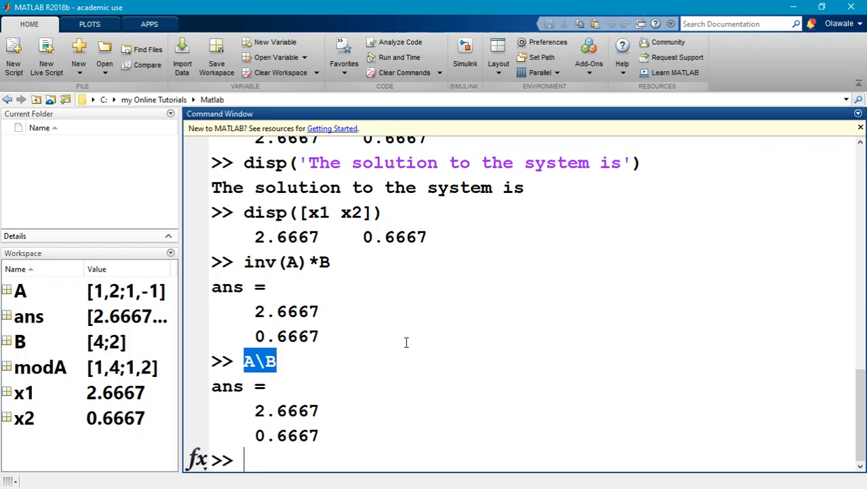
pyautogui.moveTo(327, 446)
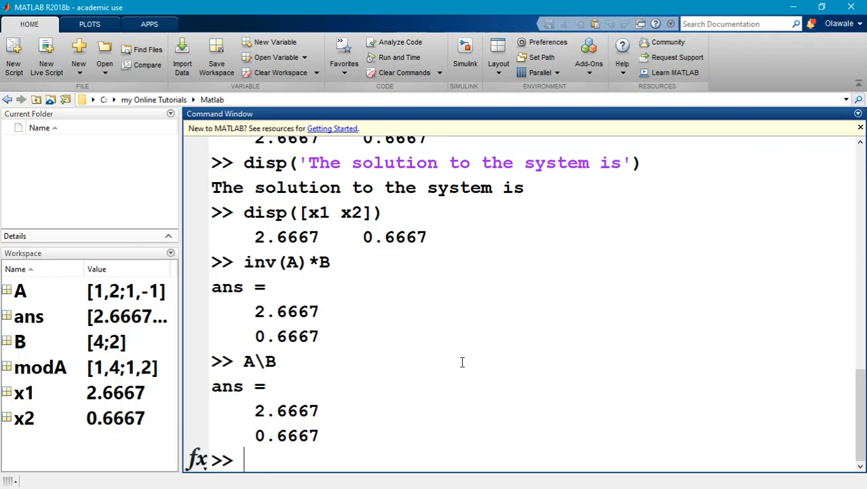
# Step: Enter A\B again and recall the earlier commands back to the A and B definitions
pyautogui.write('A\\B')
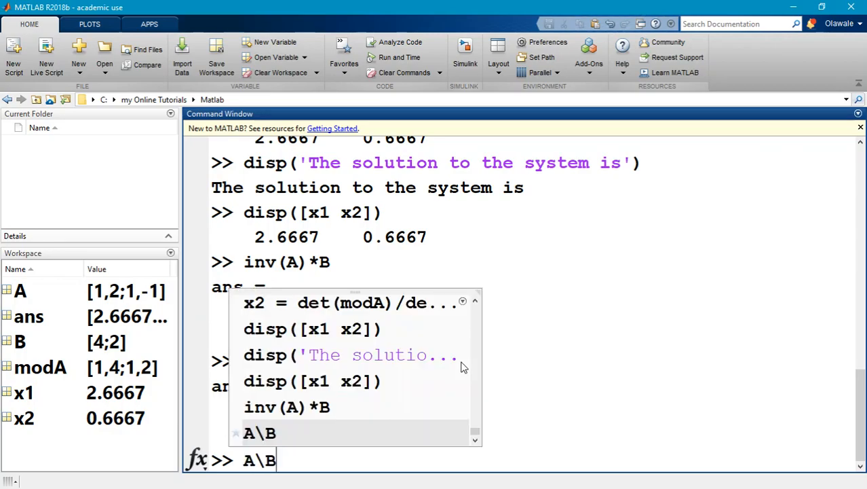
pyautogui.moveTo(511, 339)
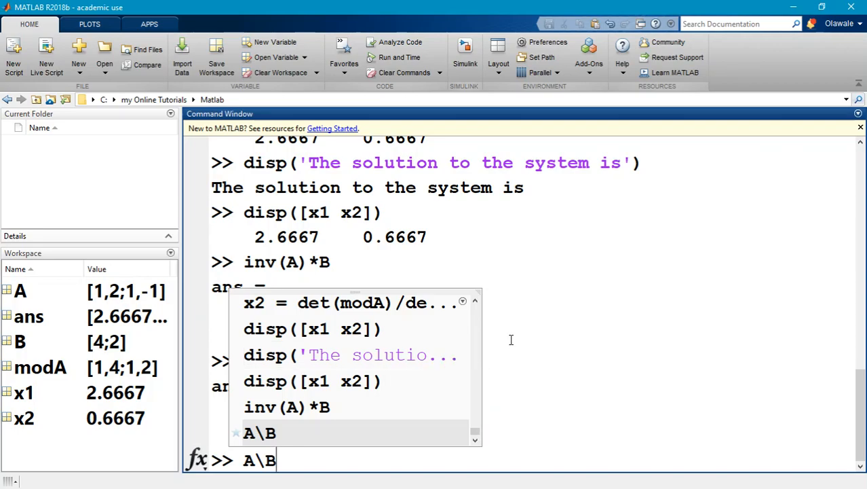
pyautogui.click(353, 354)
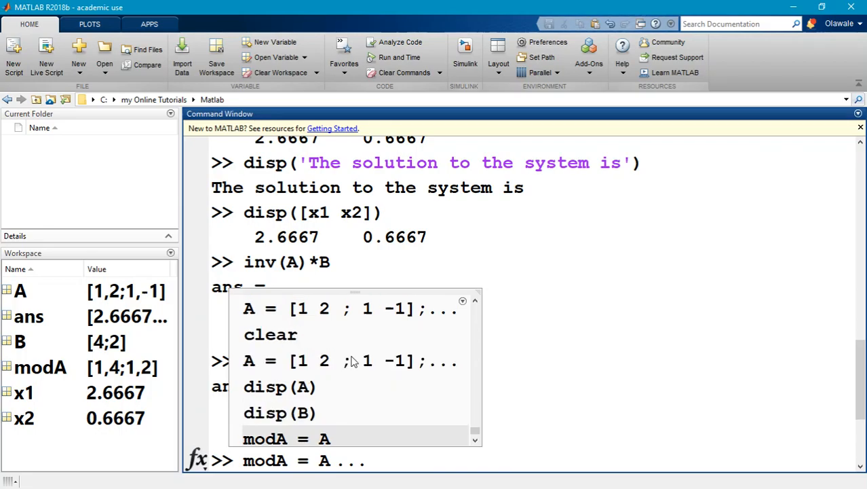
pyautogui.click(350, 361)
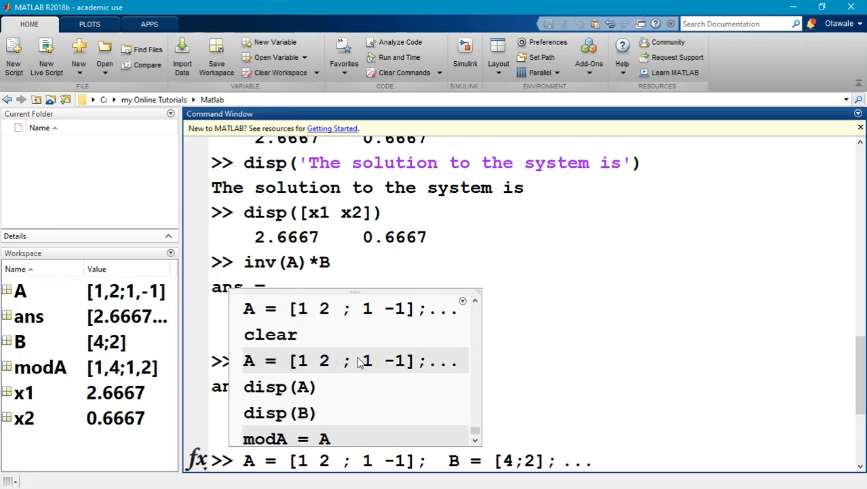
pyautogui.moveTo(323, 363)
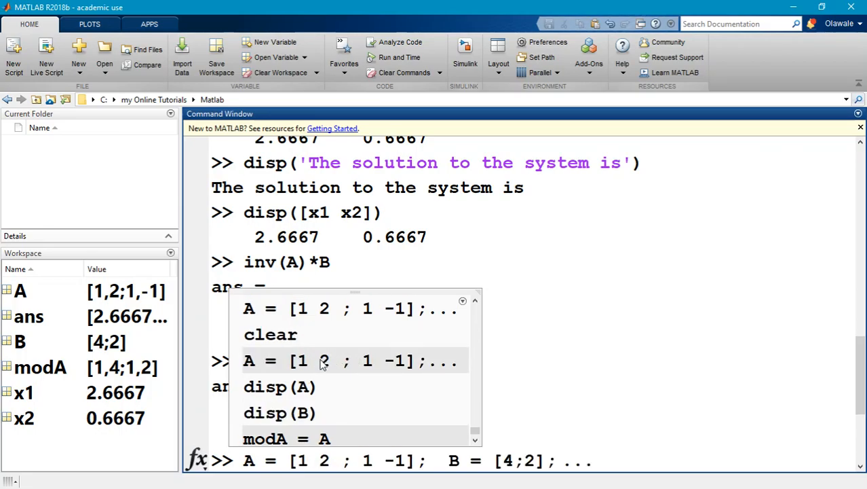
pyautogui.rightClick(323, 361)
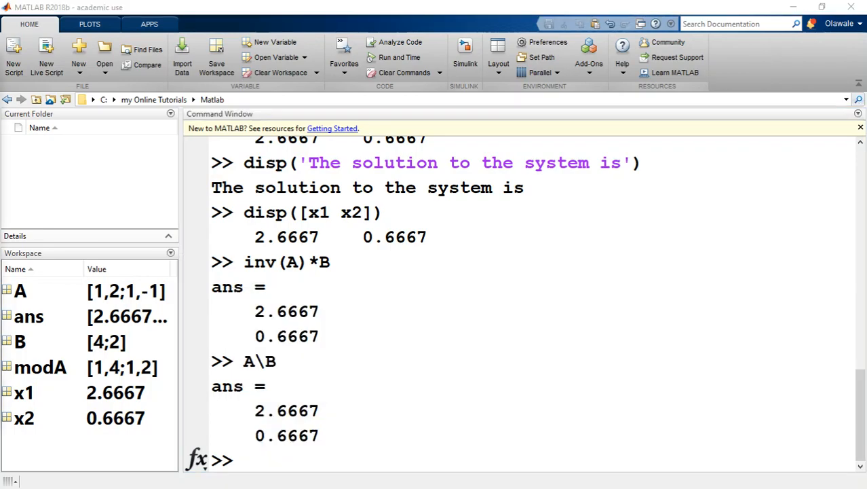
# Step: Create a new Editor script holding the nine Cramer's-rule commands from defining A and B to disp([x1 x2])
pyautogui.click(13, 52)
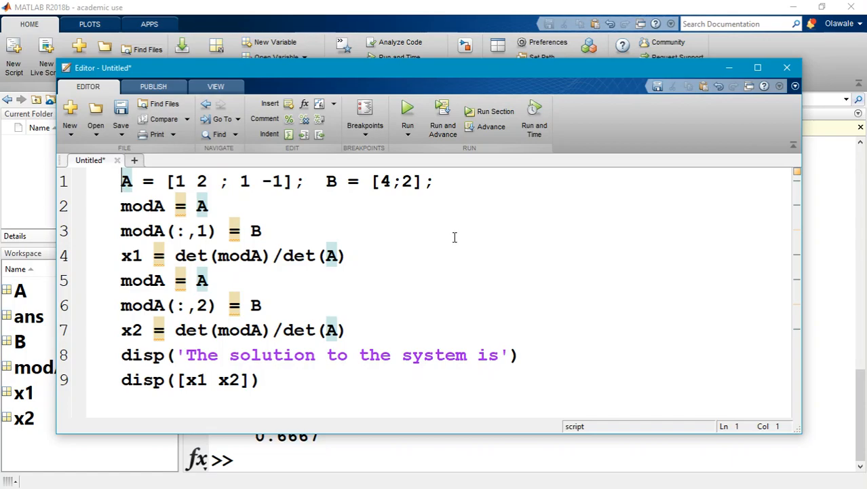
pyautogui.press('ctrl+a')
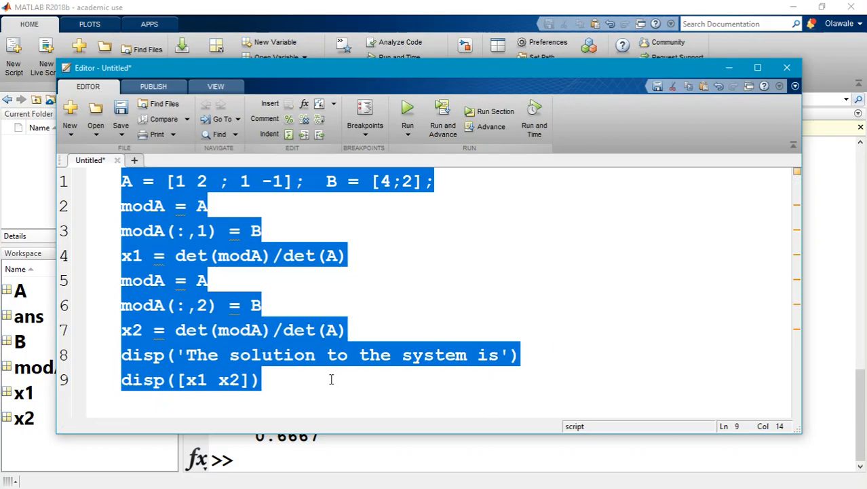
pyautogui.click(520, 201)
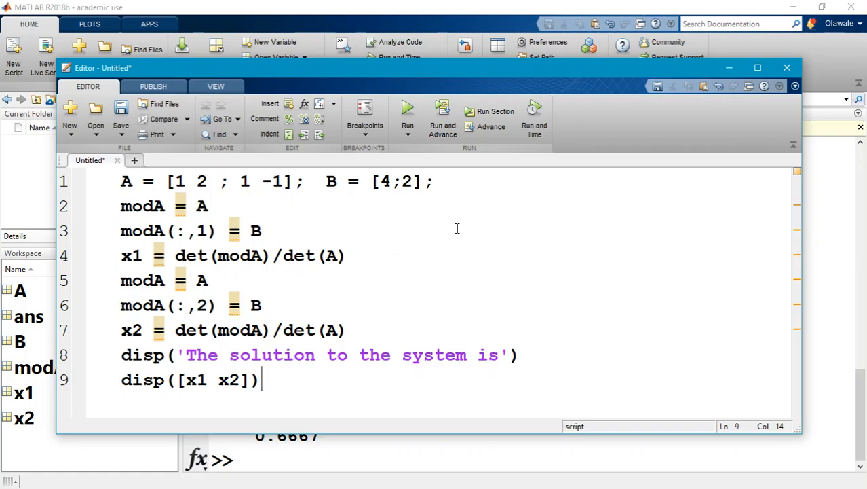
pyautogui.moveTo(374, 332)
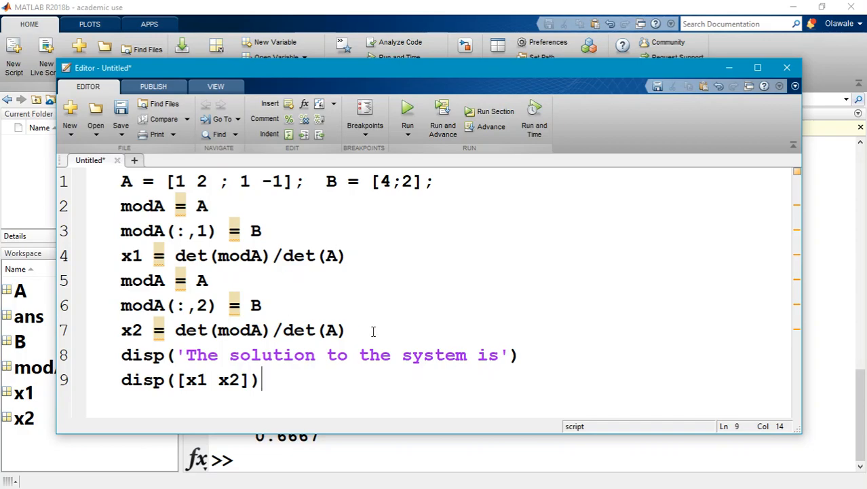
pyautogui.moveTo(418, 259)
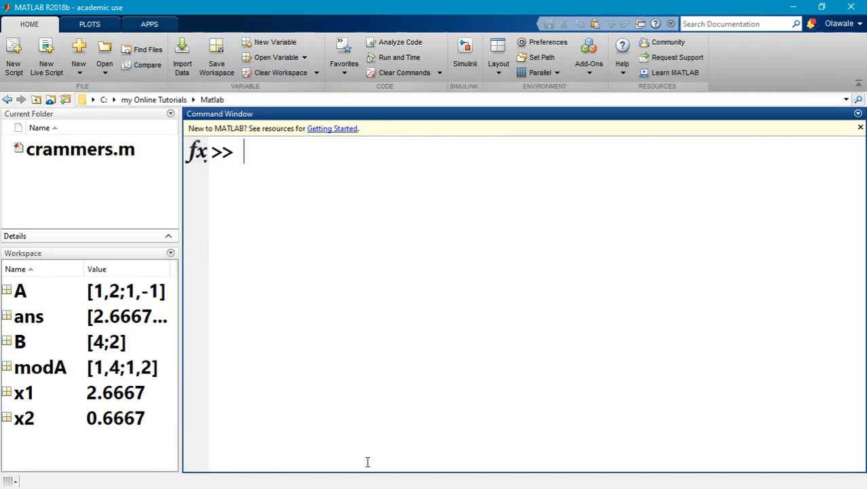
# Step: Clear the workspace, run crammers, and mark the printed solution 2.6667 0.6667 in the output
pyautogui.write('clear')
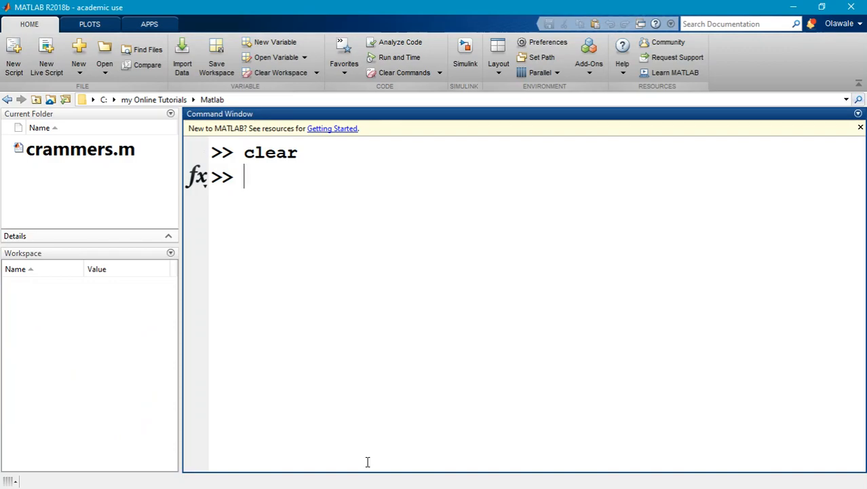
pyautogui.write('crammers')
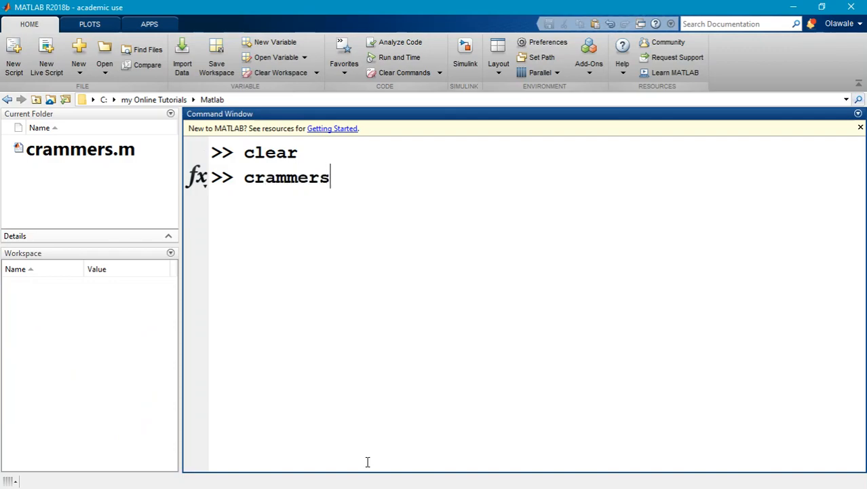
pyautogui.moveTo(55, 151)
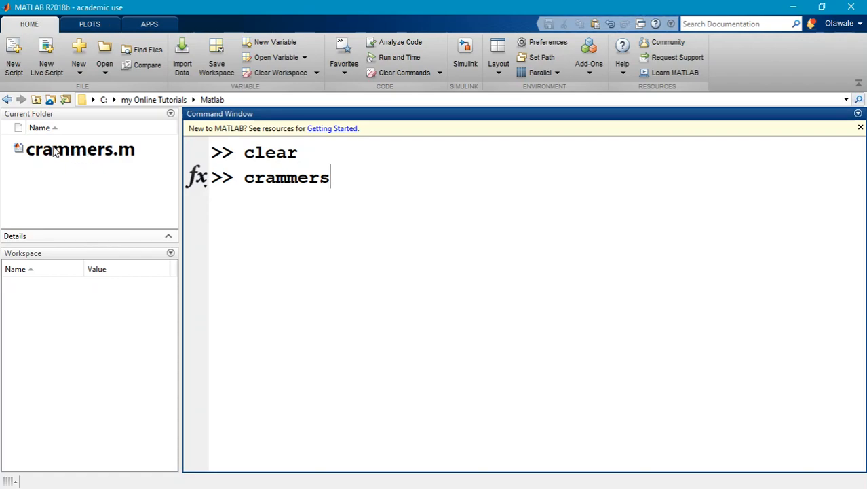
pyautogui.moveTo(317, 196)
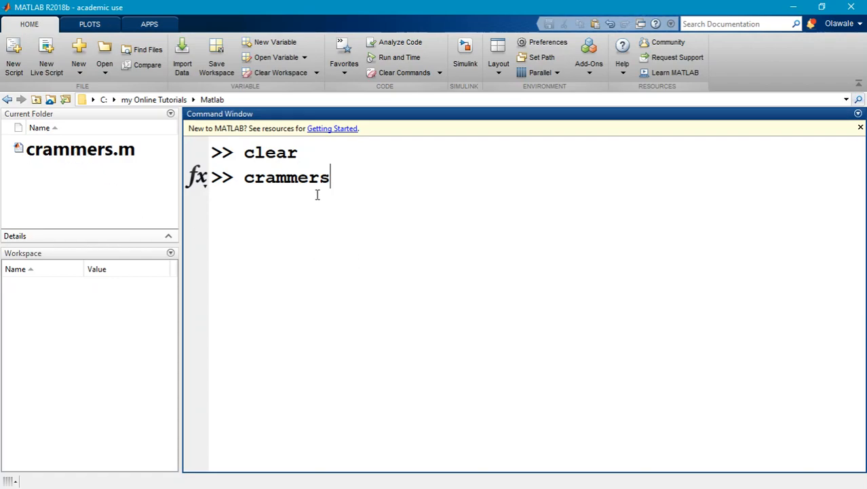
pyautogui.moveTo(44, 296)
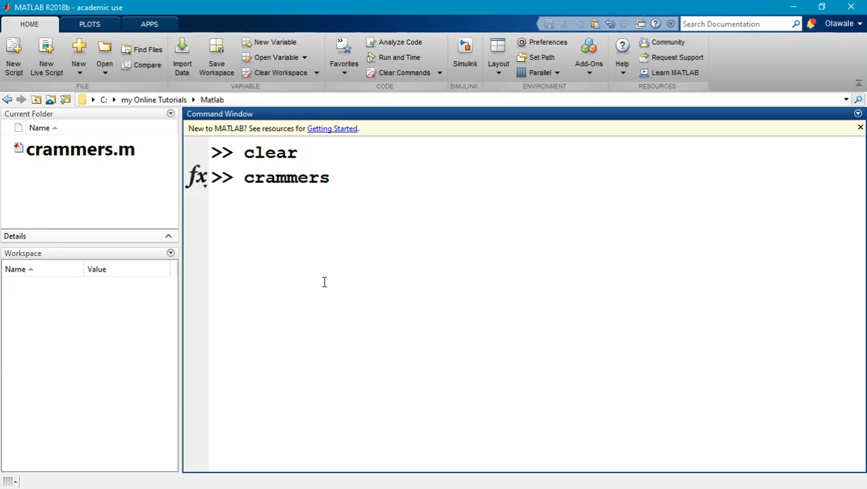
pyautogui.press('enter')
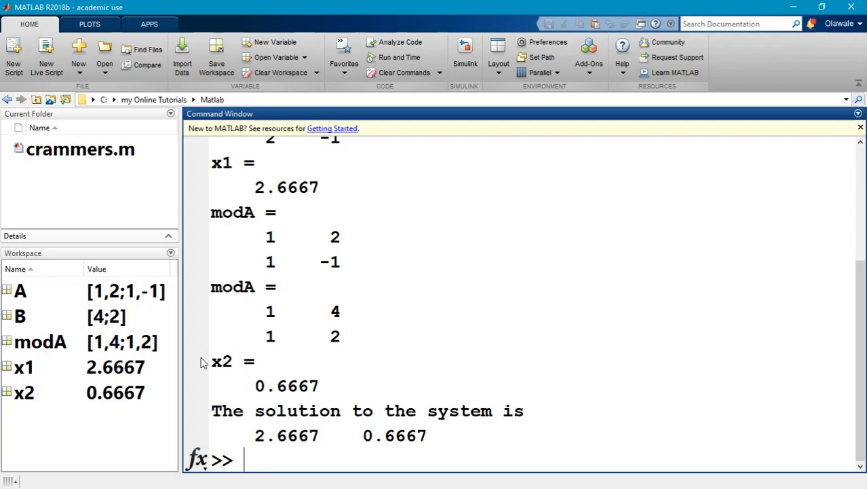
pyautogui.moveTo(36, 317)
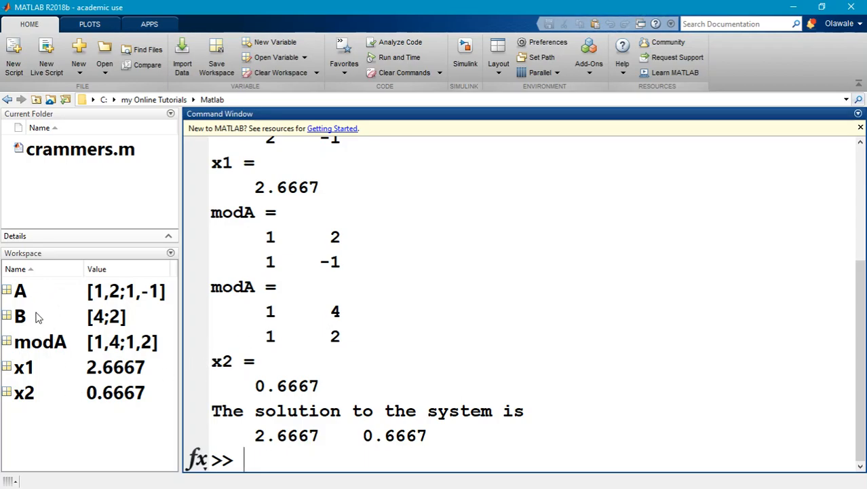
pyautogui.moveTo(101, 321)
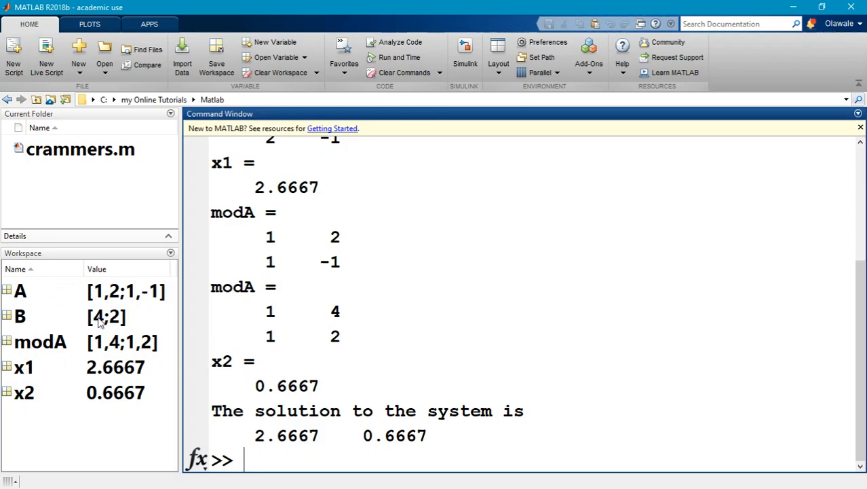
pyautogui.moveTo(367, 350)
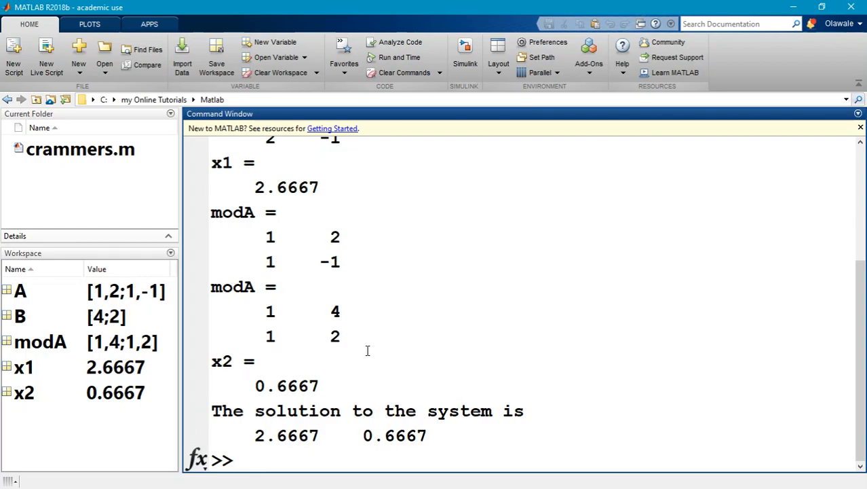
pyautogui.moveTo(211, 410); pyautogui.dragTo(277, 410)
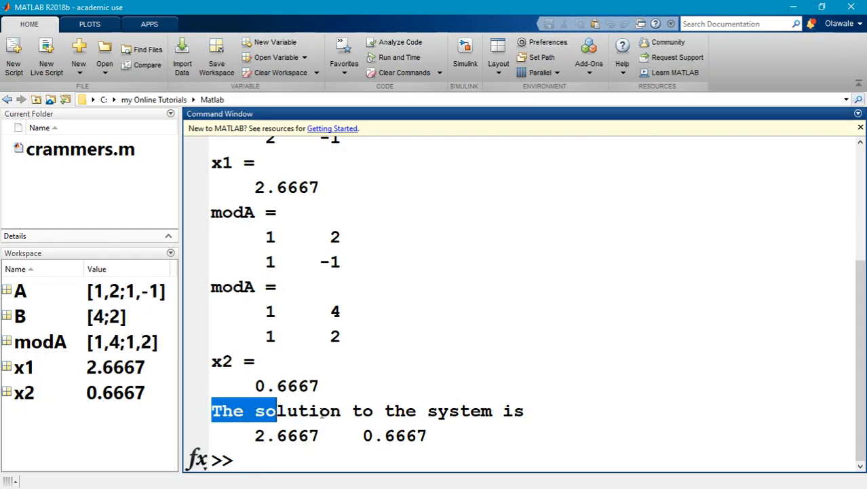
pyautogui.moveTo(256, 410); pyautogui.dragTo(374, 435)
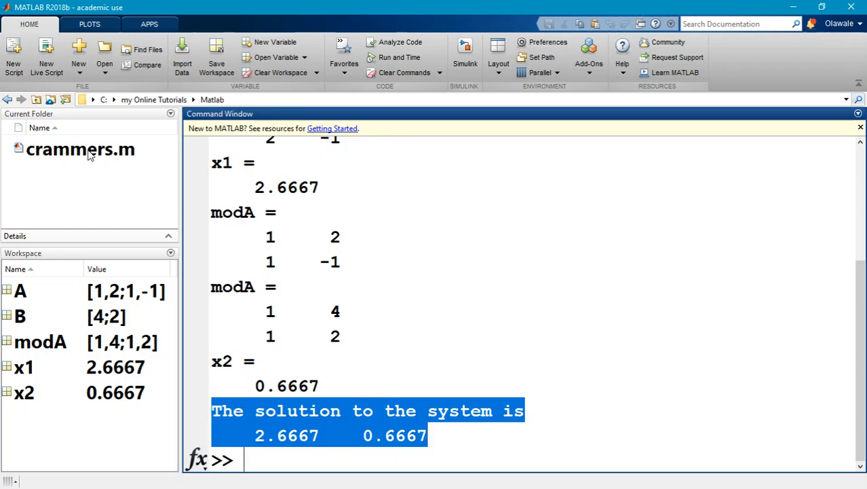
# Step: Edit crammers.m so lines 2–7 end with semicolons, suppressing their intermediate output
pyautogui.doubleClick(81, 149)
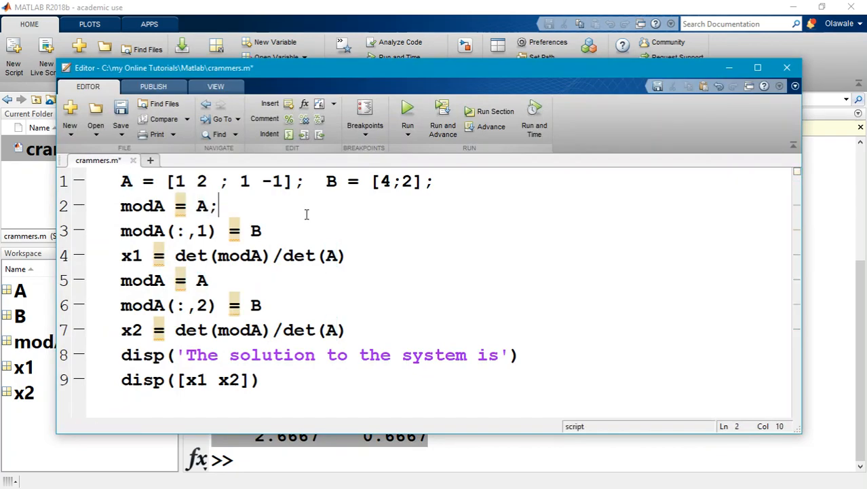
pyautogui.write(';')
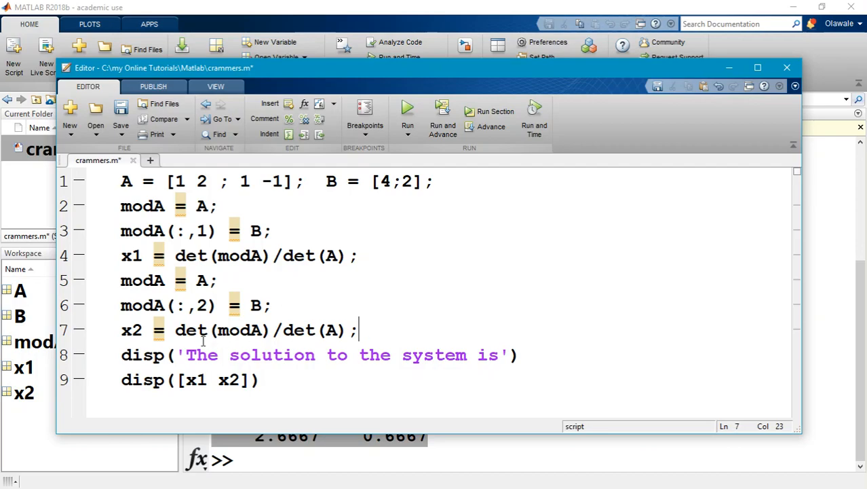
pyautogui.moveTo(121, 354); pyautogui.dragTo(261, 381)
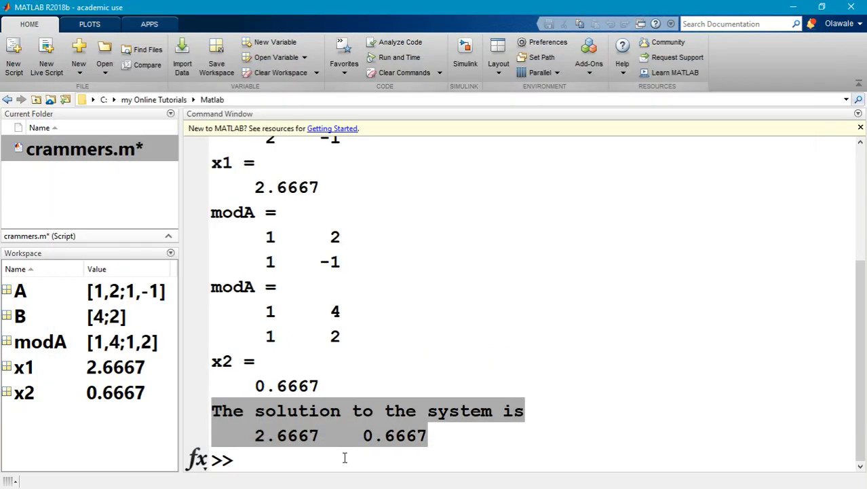
# Step: Clear the Command Window and workspace, then rerun crammers to print only the solution 2.6667 0.6667
pyautogui.click(345, 459)
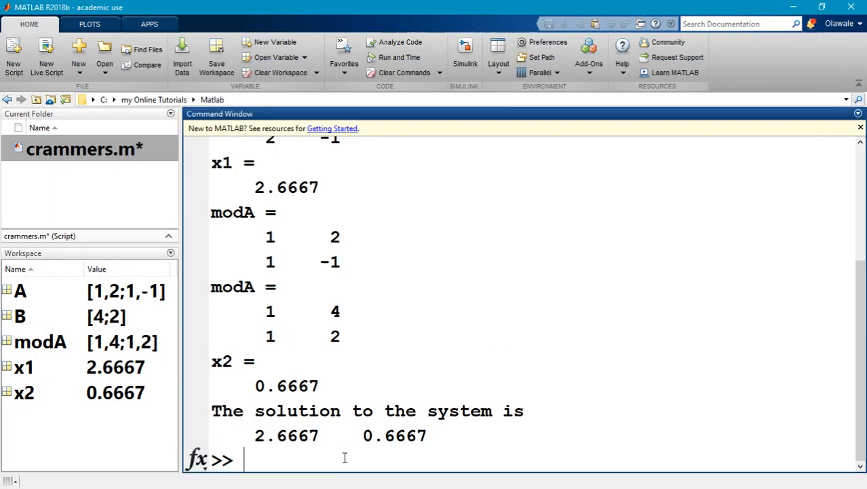
pyautogui.write('clda')
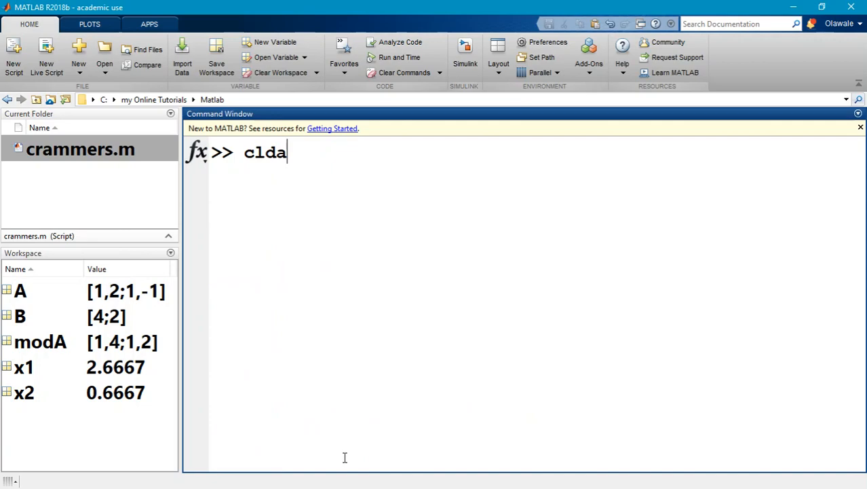
pyautogui.press('Enter')
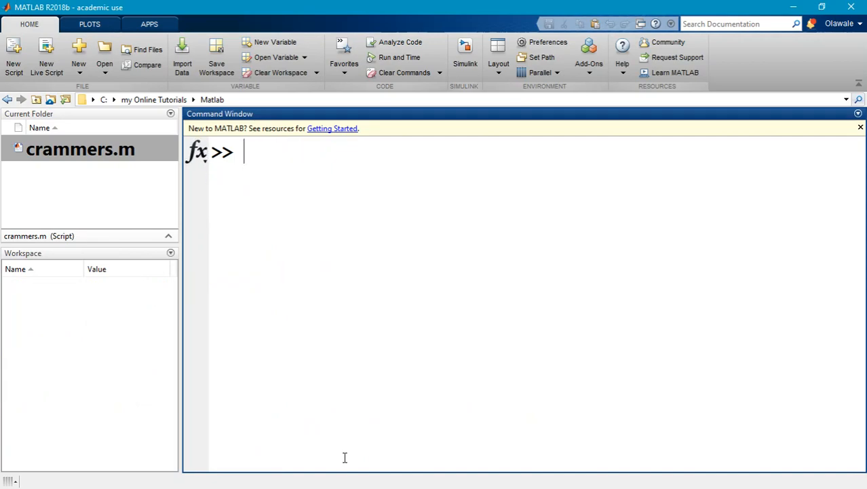
pyautogui.write('crammers')
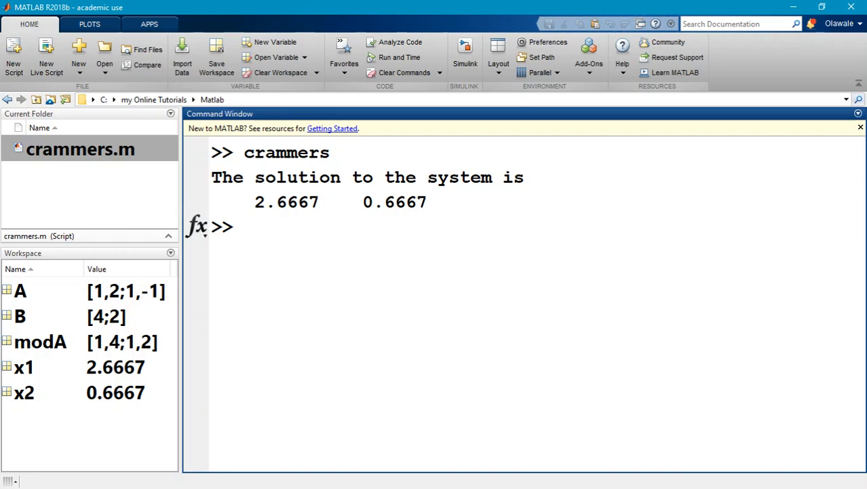
pyautogui.moveTo(277, 214)
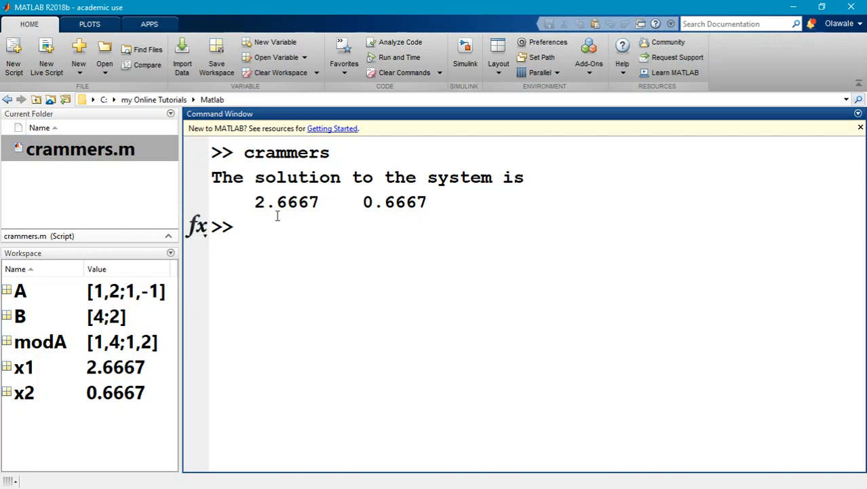